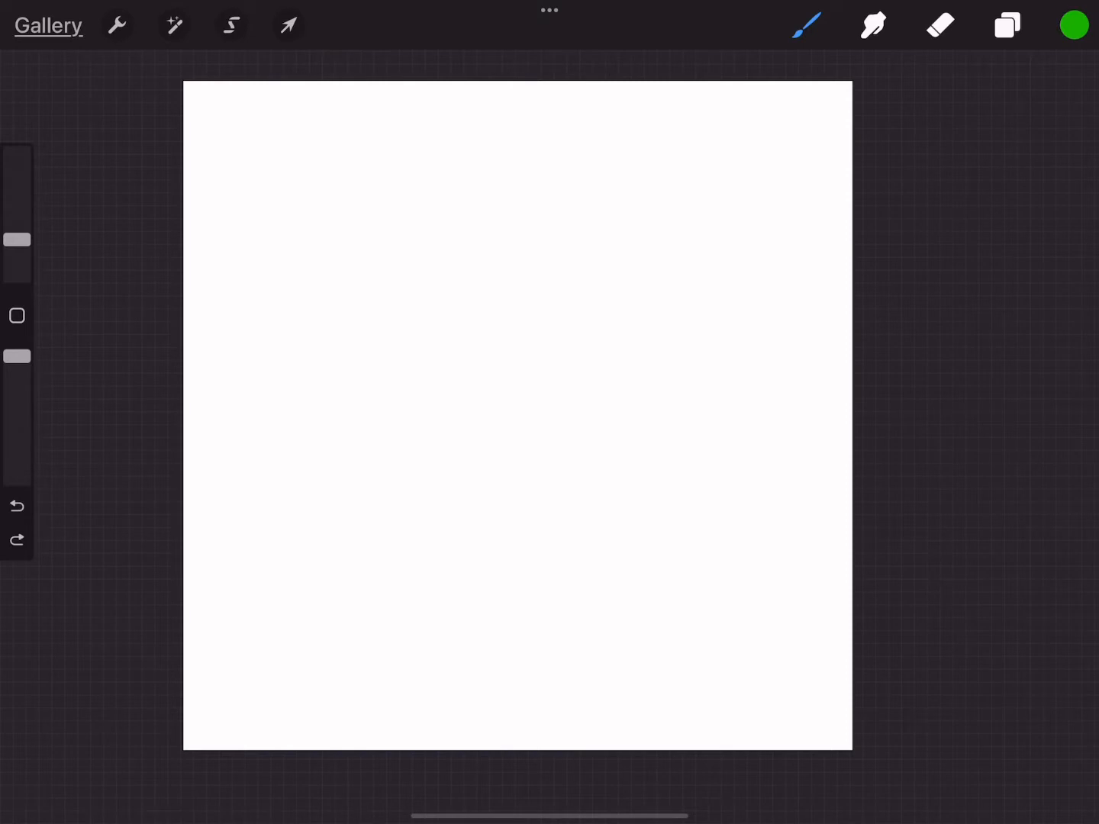
# Step: Browse down the brush library and select a green foliage brush to test
pyautogui.click(804, 22)
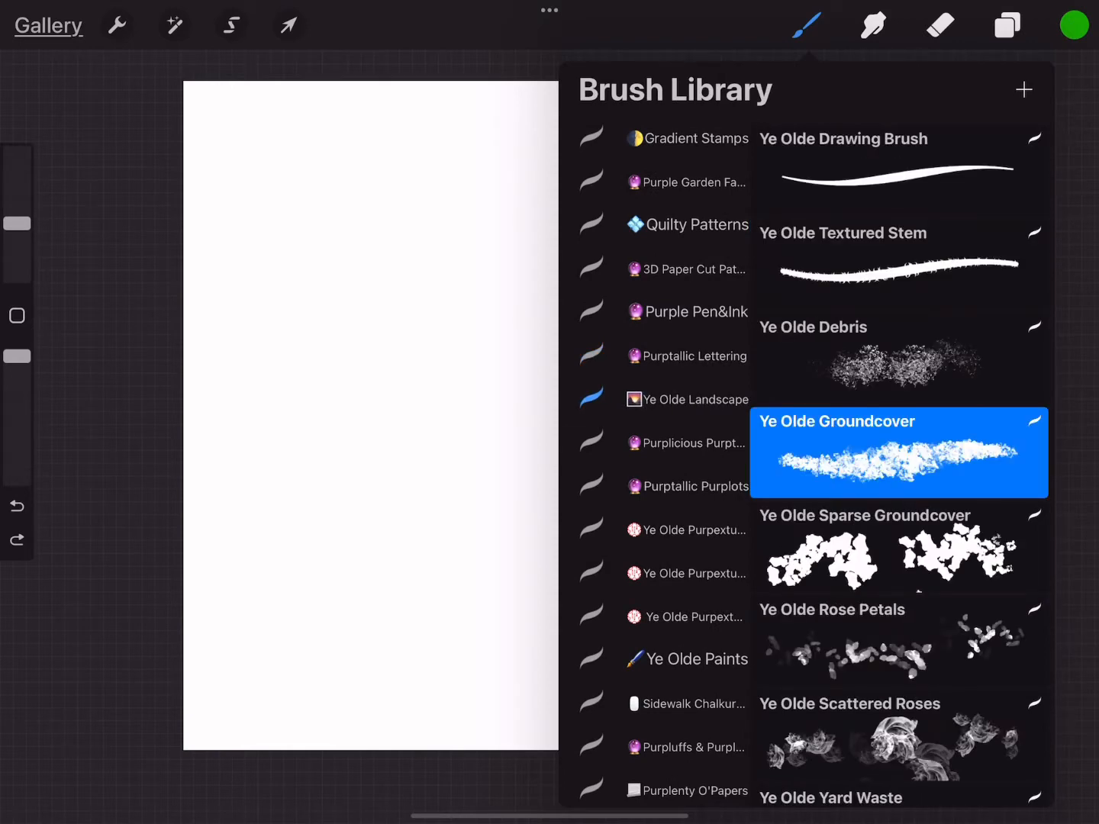
pyautogui.scroll(-3)
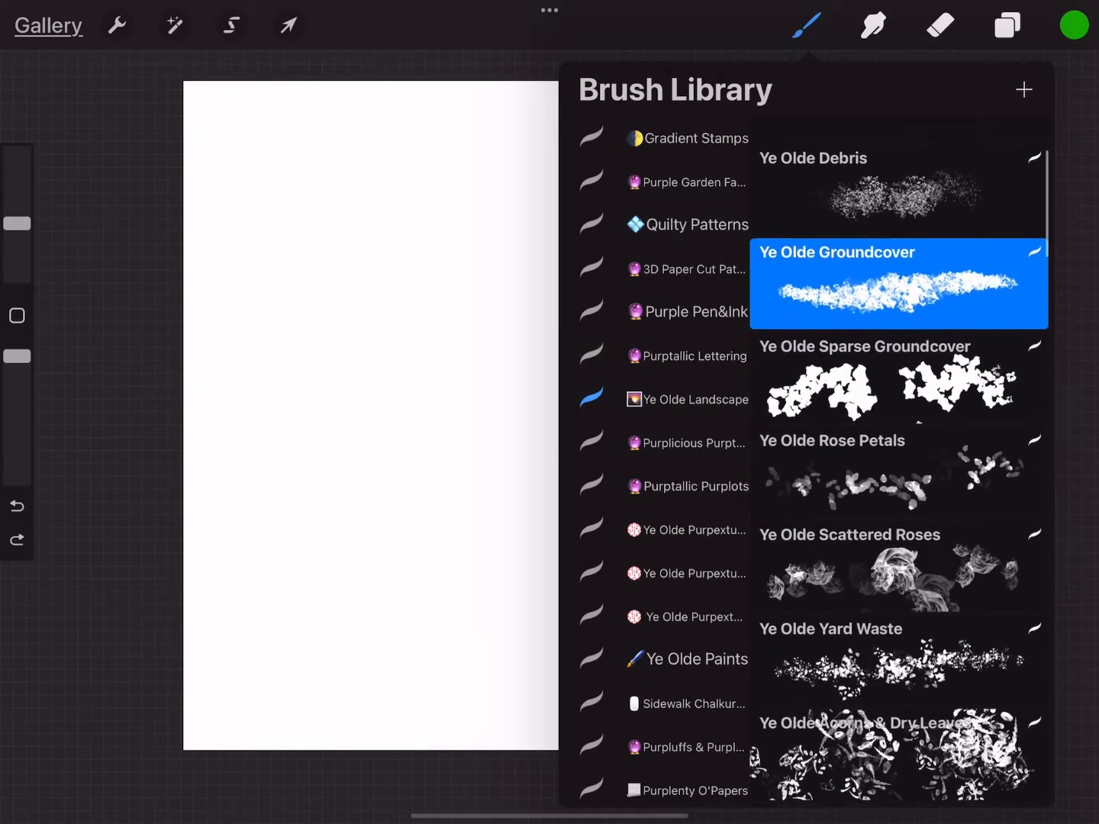
pyautogui.scroll(-3)
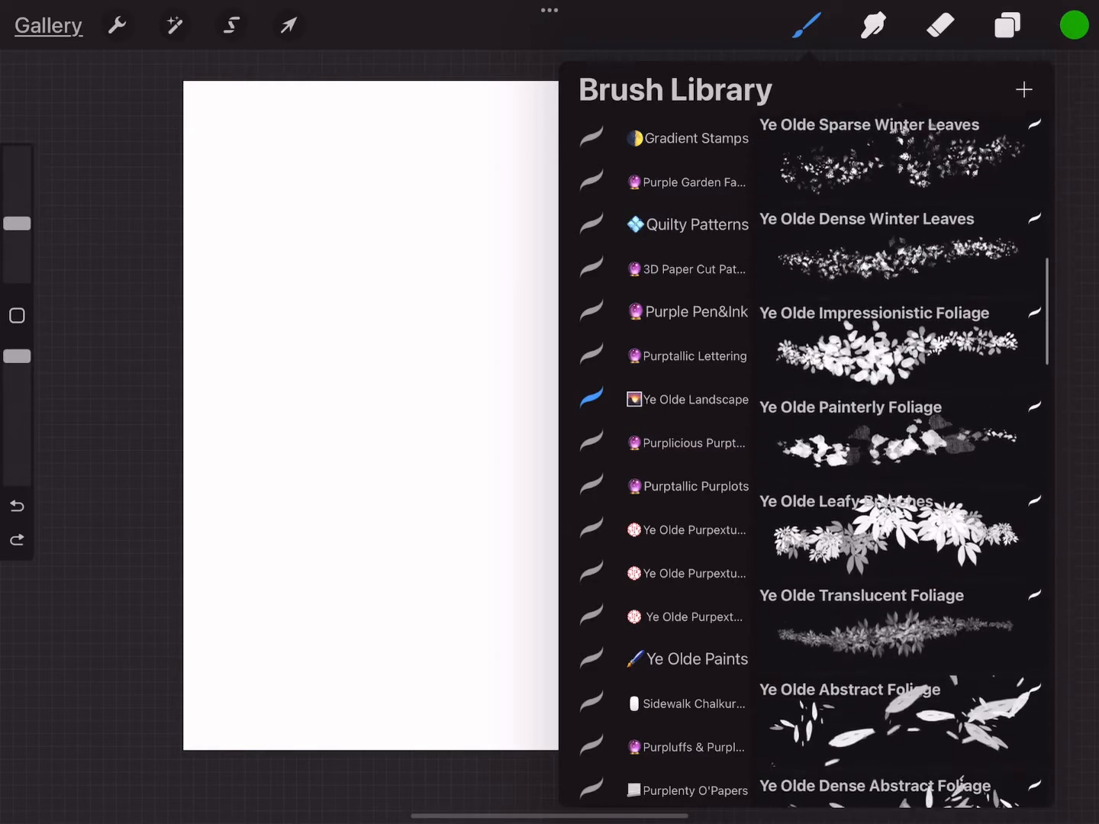
pyautogui.scroll(-3)
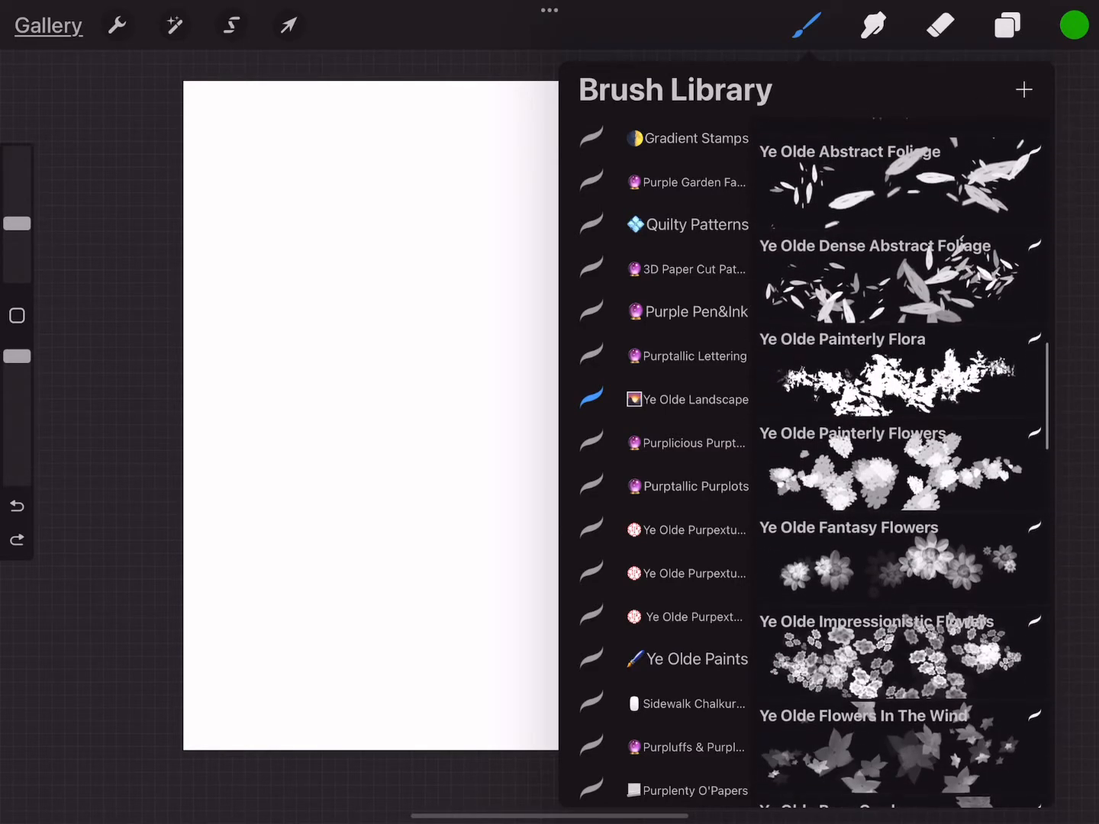
pyautogui.scroll(-3)
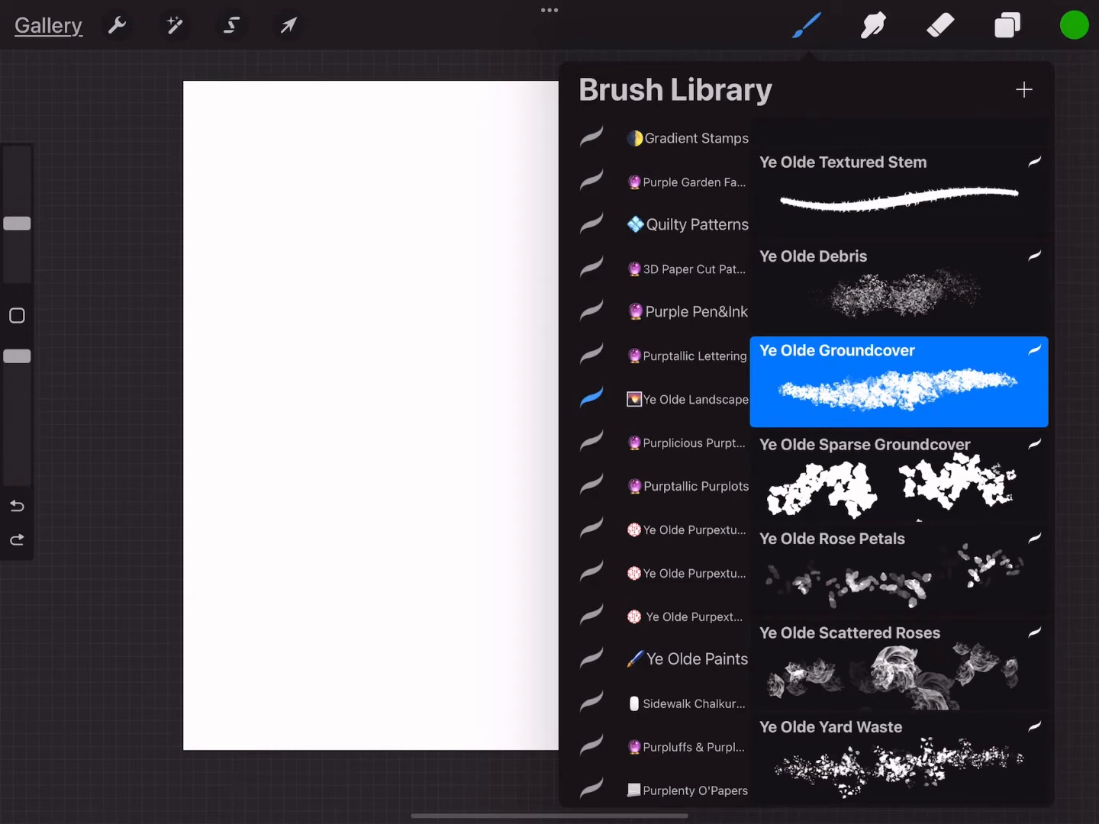
pyautogui.scroll(-3)
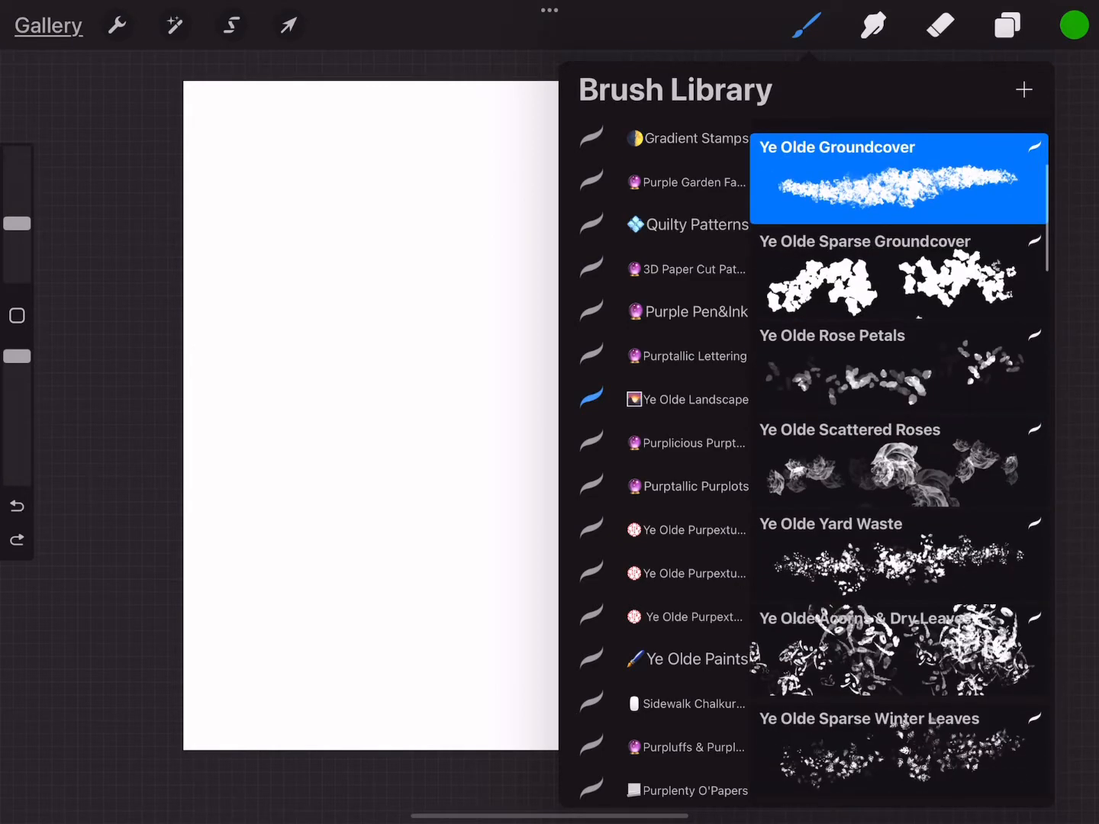
pyautogui.scroll(-3)
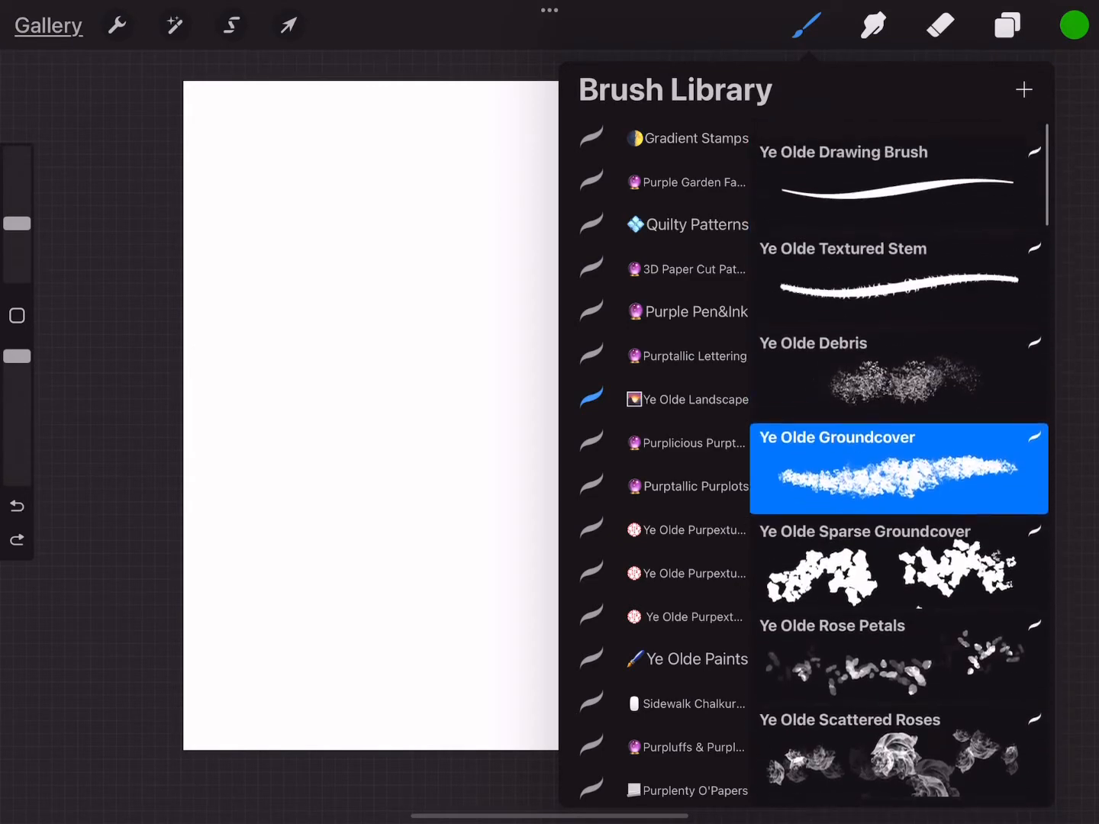
pyautogui.scroll(-3)
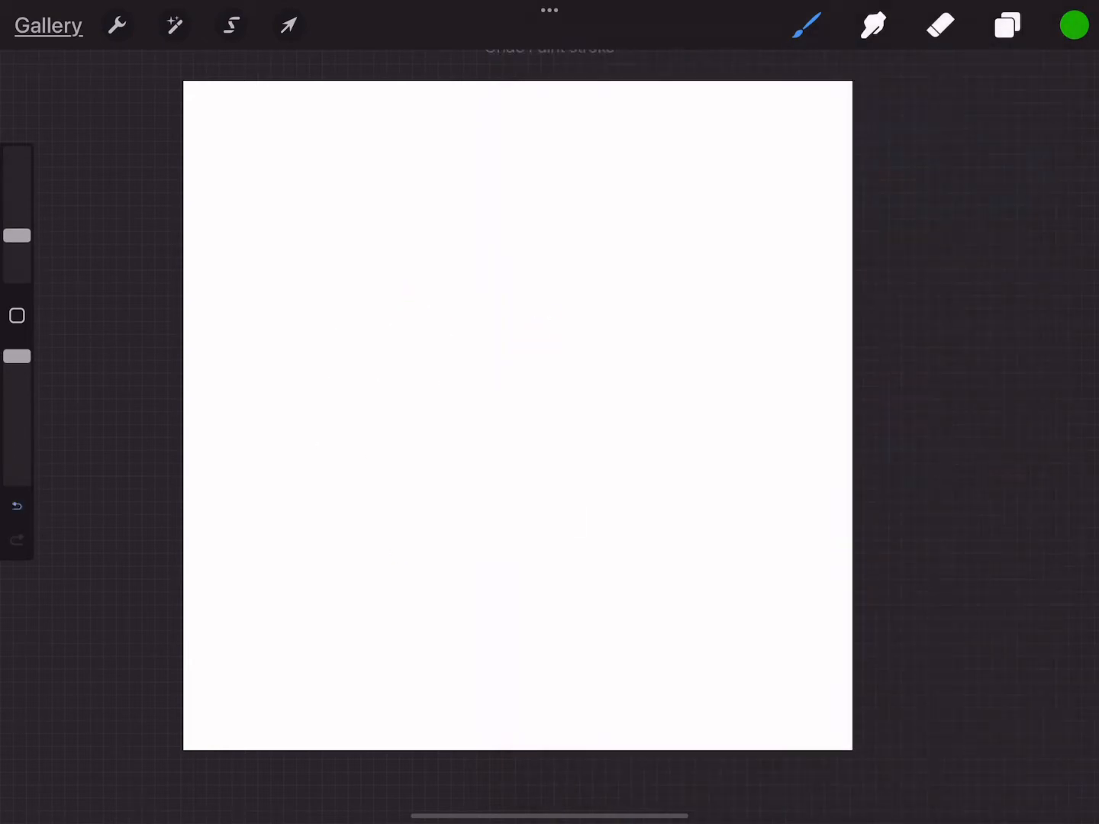
pyautogui.click(808, 26)
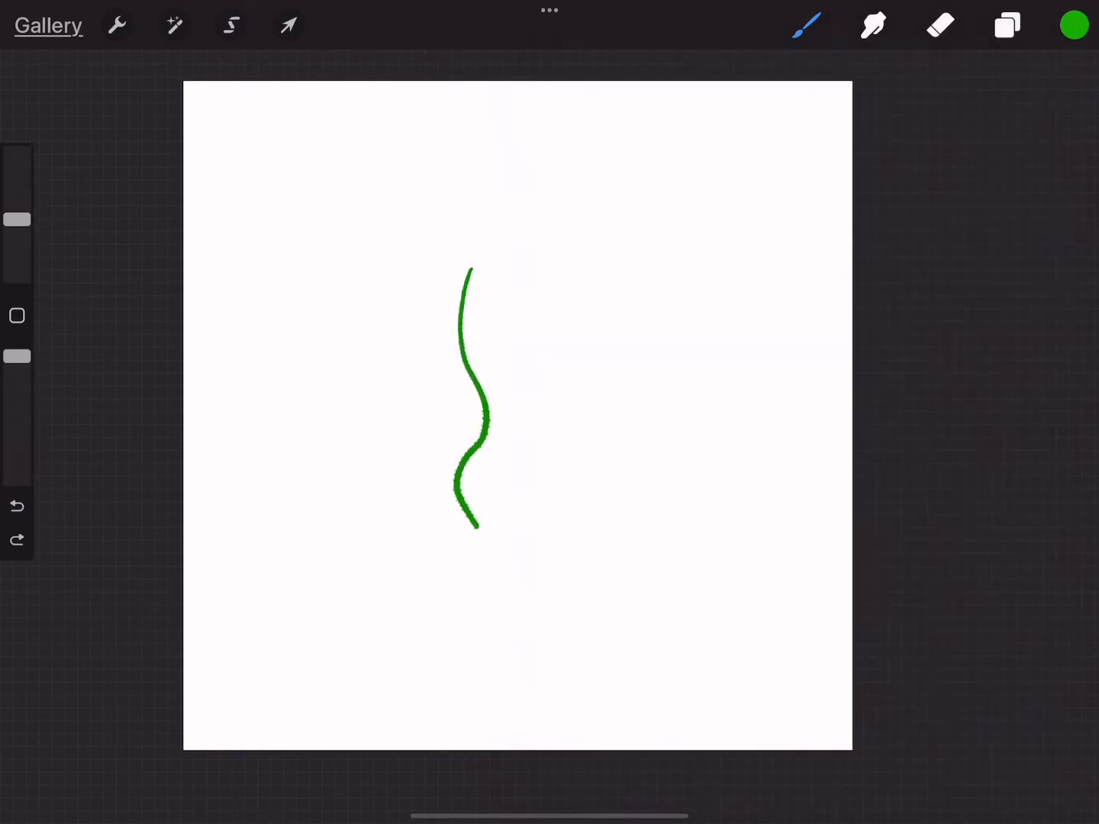
# Step: Paint a green stem and groundcover test strokes, then undo them
pyautogui.moveTo(546, 286); pyautogui.dragTo(511, 702)
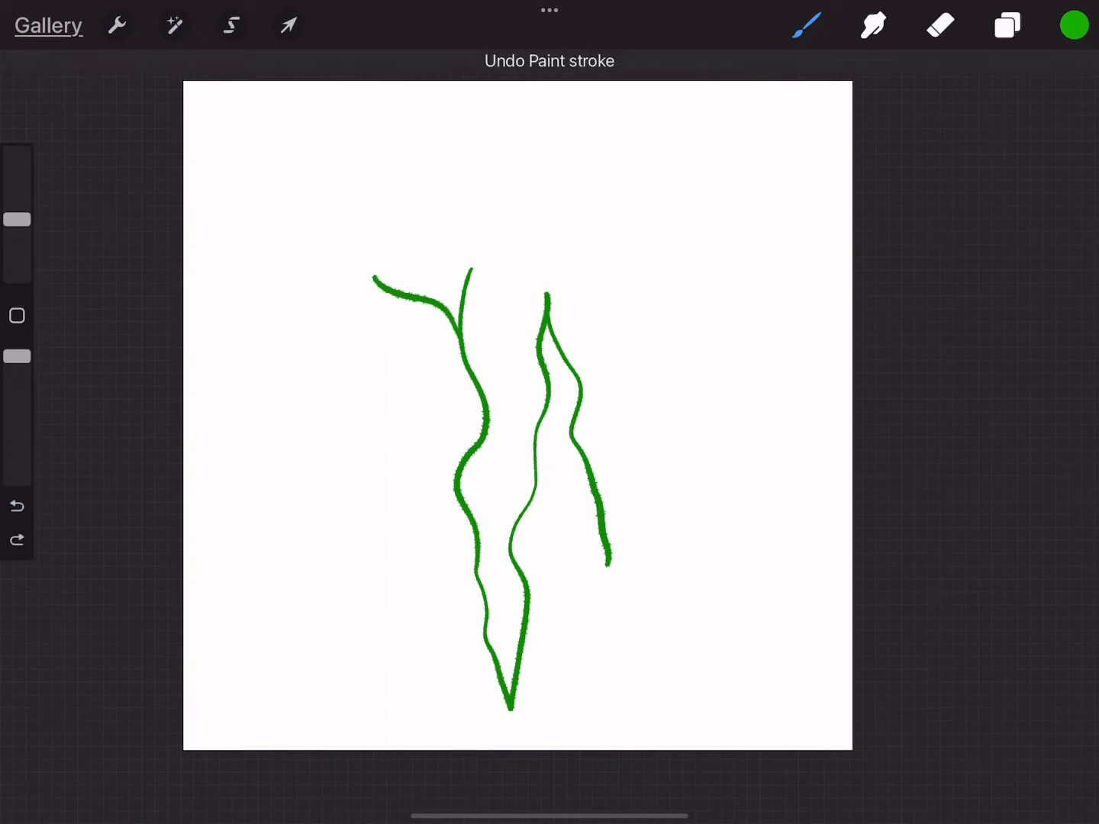
pyautogui.click(15, 526)
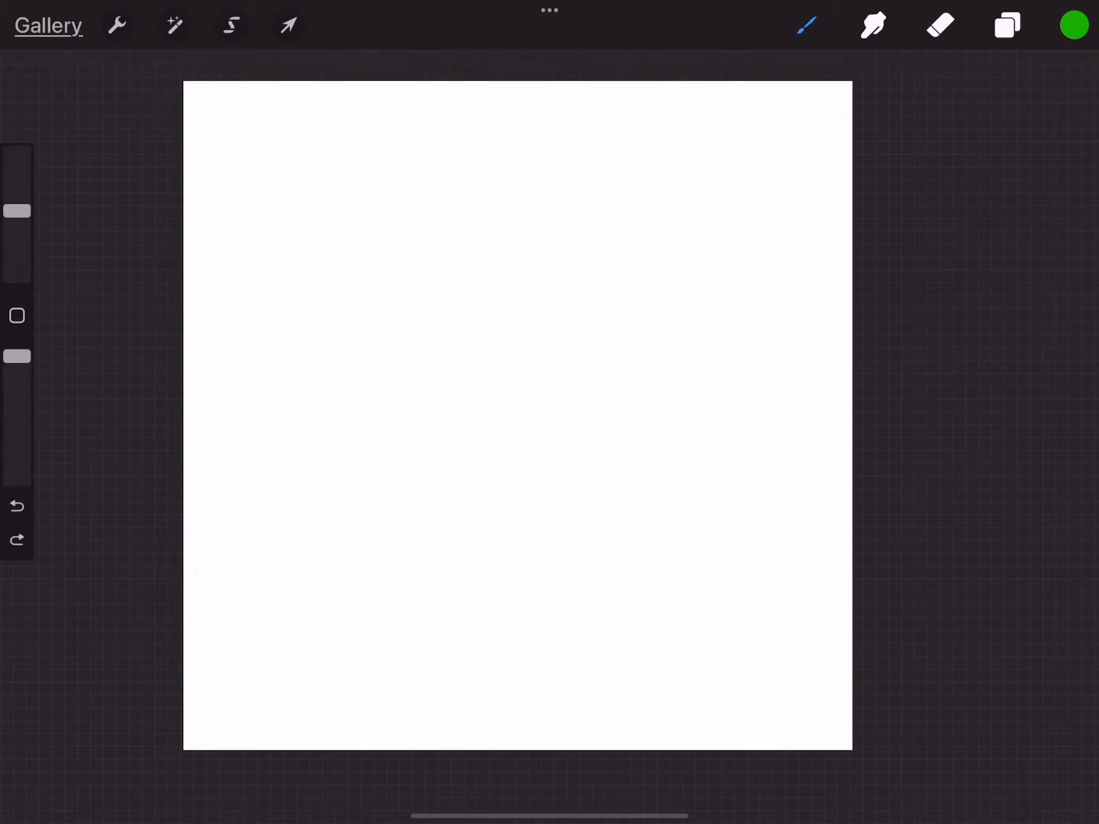
pyautogui.moveTo(305, 541); pyautogui.dragTo(420, 579)
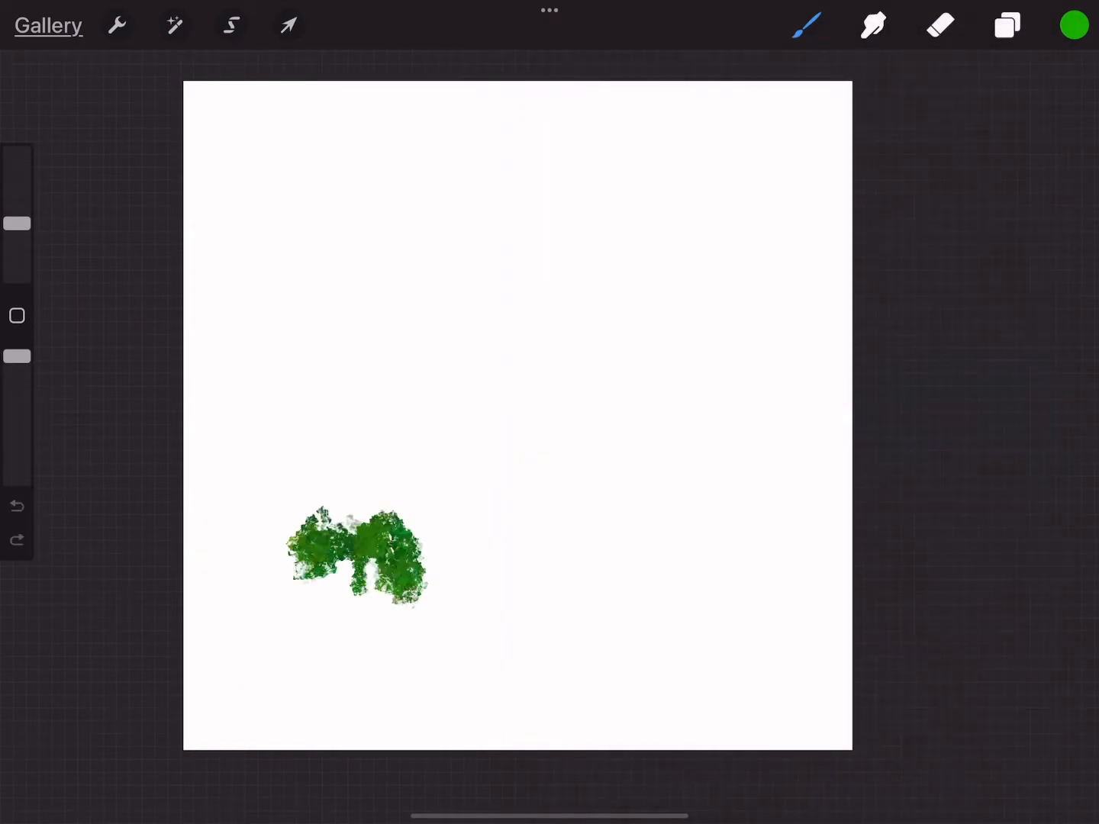
pyautogui.moveTo(381, 549); pyautogui.dragTo(687, 519)
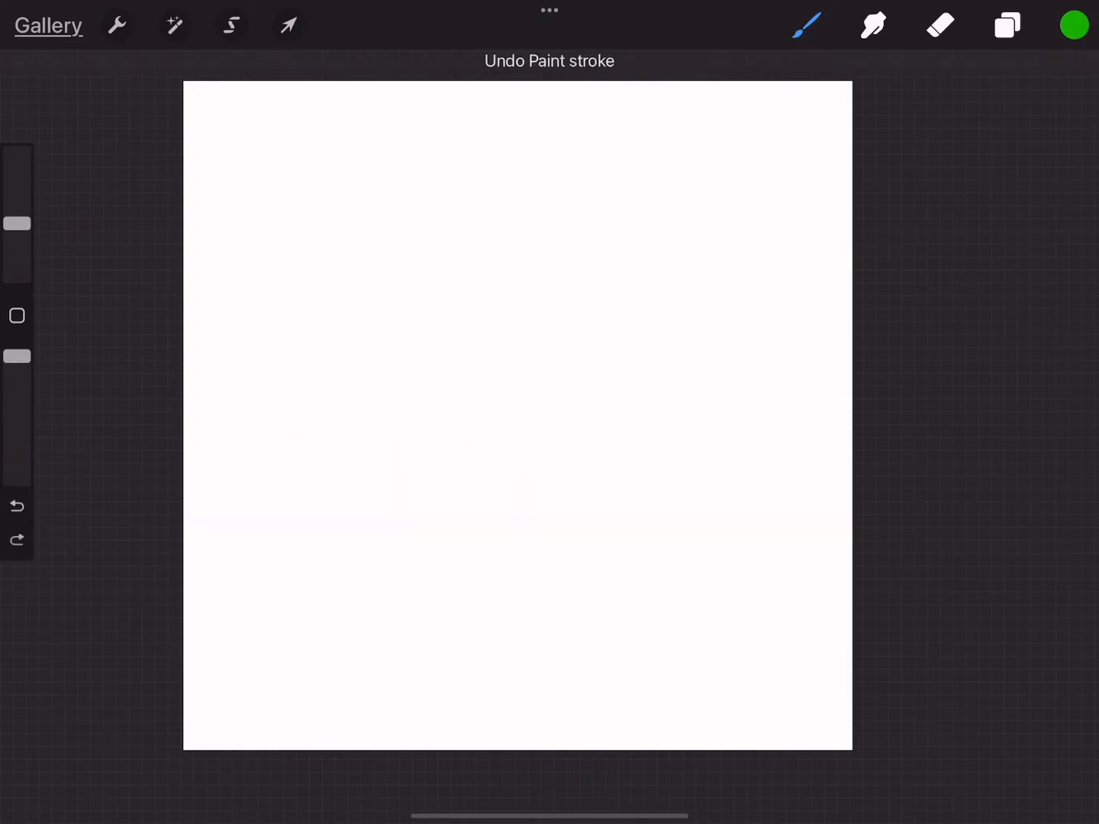
pyautogui.click(806, 23)
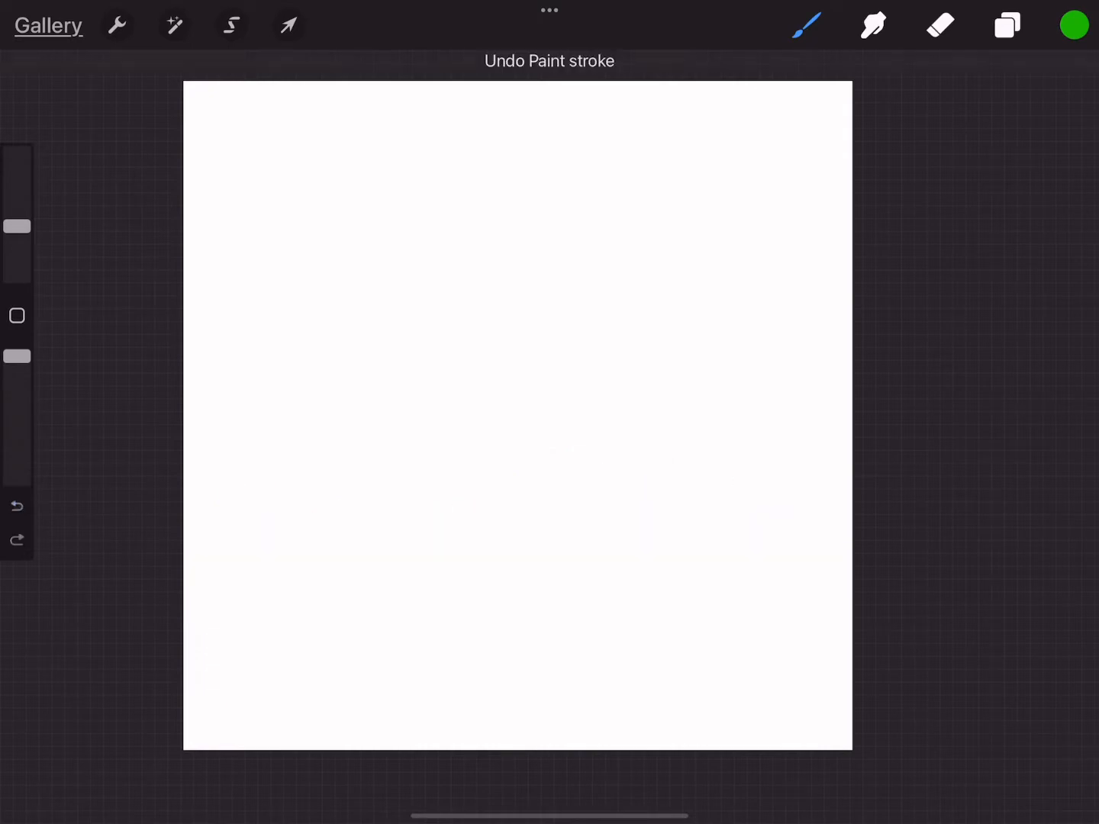
pyautogui.click(803, 22)
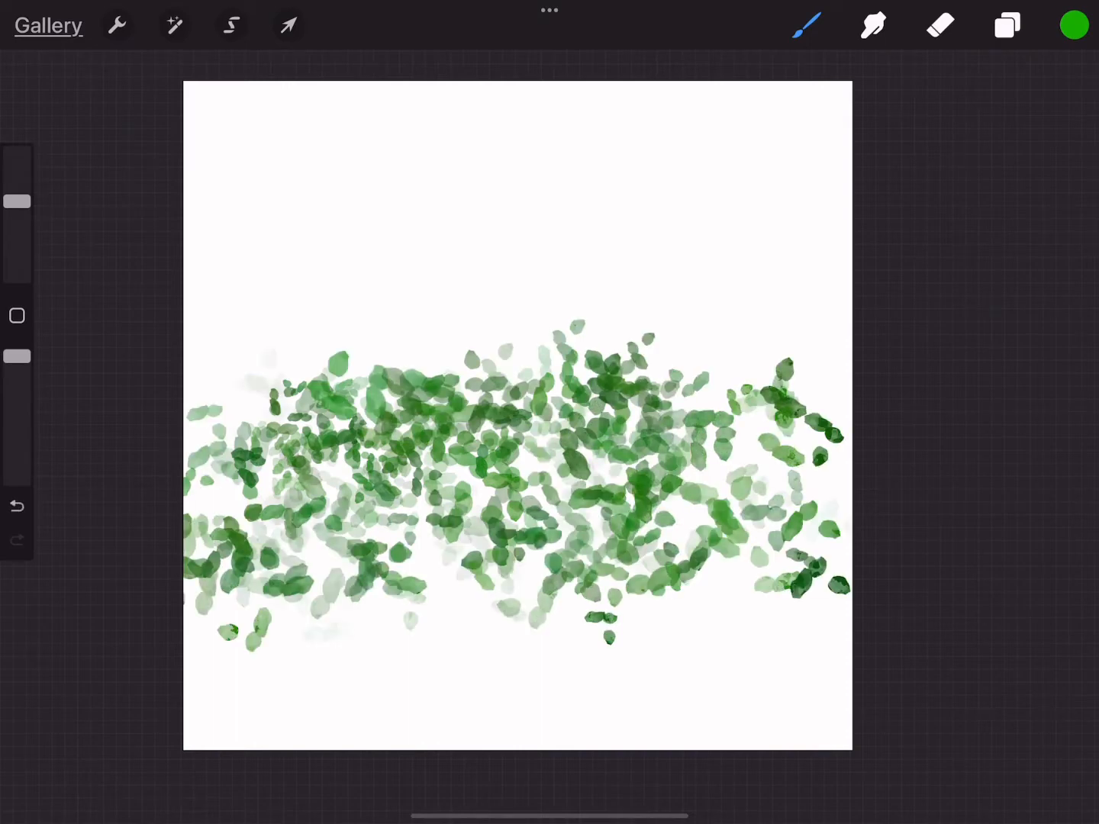
pyautogui.click(804, 23)
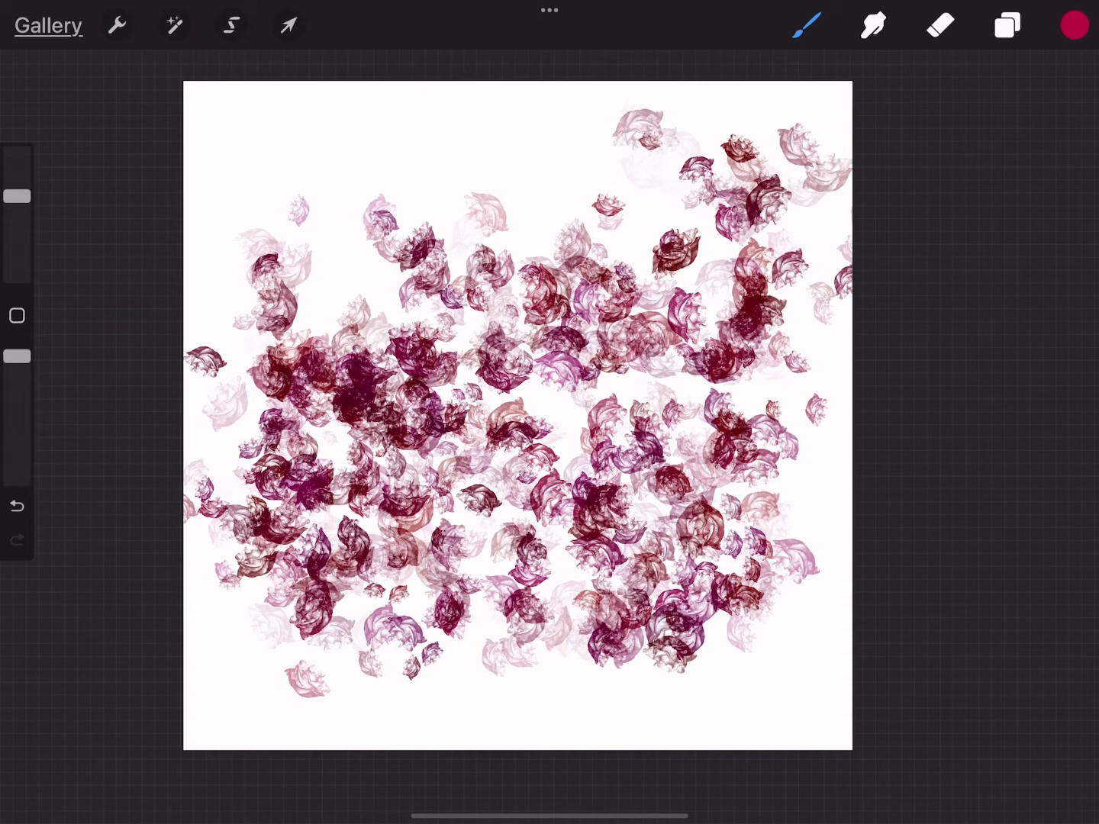
# Step: Test the Acorns & Dry Leaves brush with rust-coloured strokes, then undo to blank
pyautogui.click(804, 26)
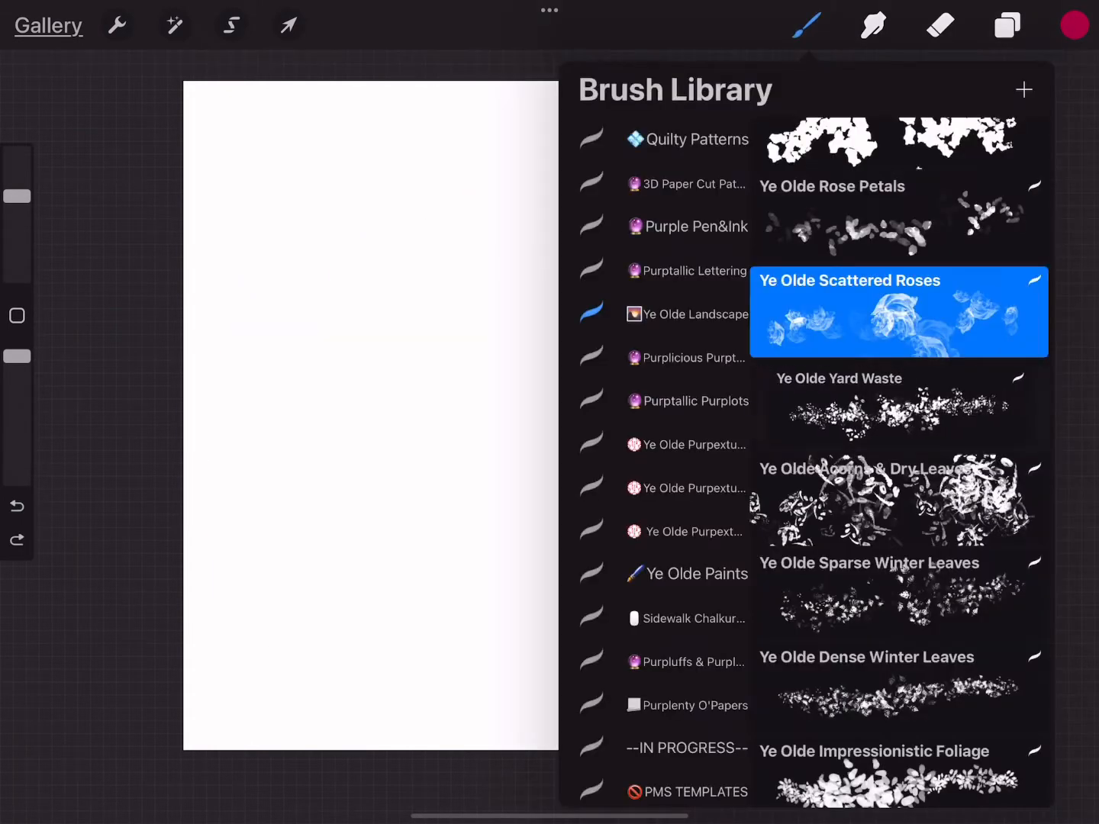
pyautogui.click(1070, 24)
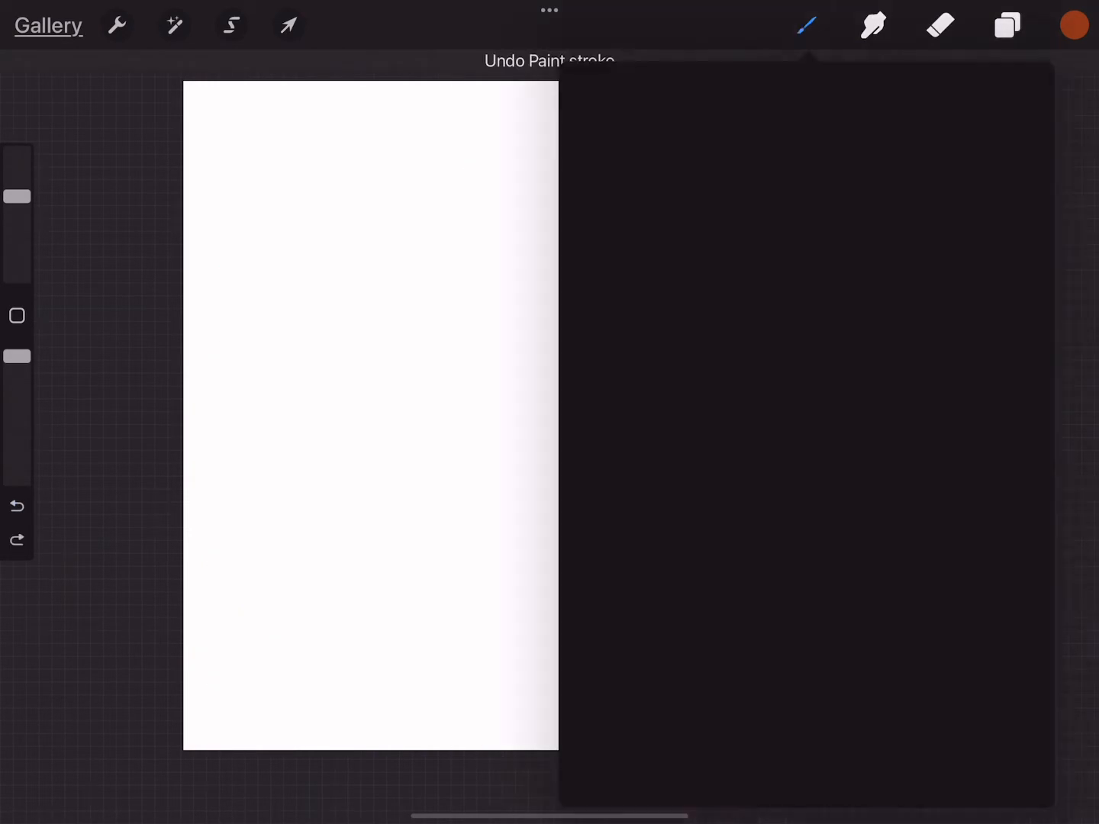
pyautogui.click(805, 25)
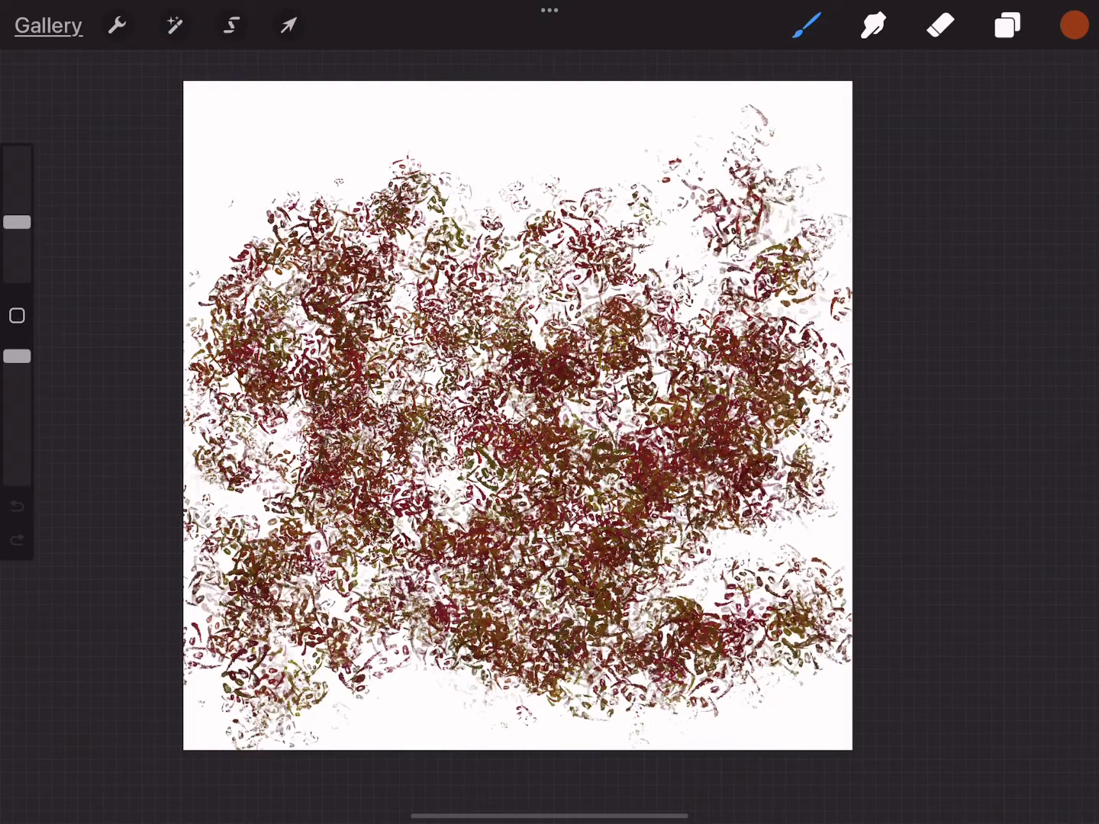
pyautogui.click(808, 23)
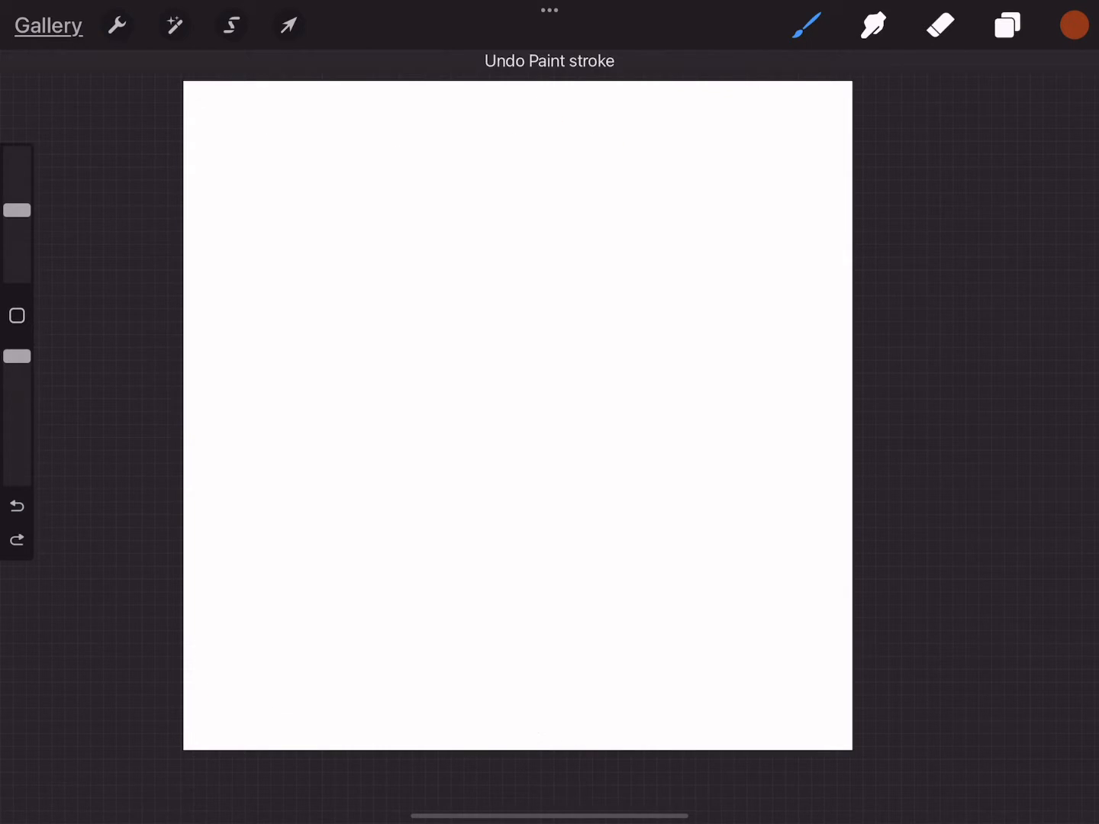
# Step: Select Painterly Foliage and paint a navy-and-teal speckled patch at the canvas left
pyautogui.click(1074, 25)
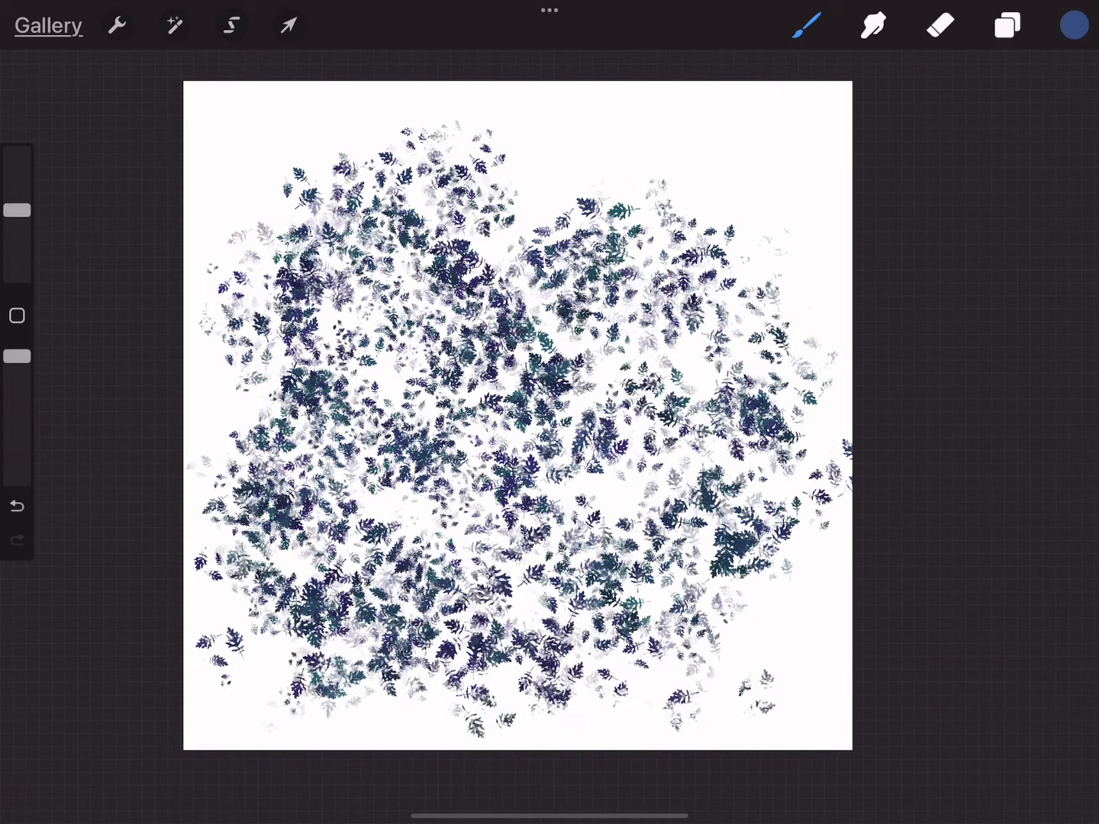
pyautogui.click(810, 25)
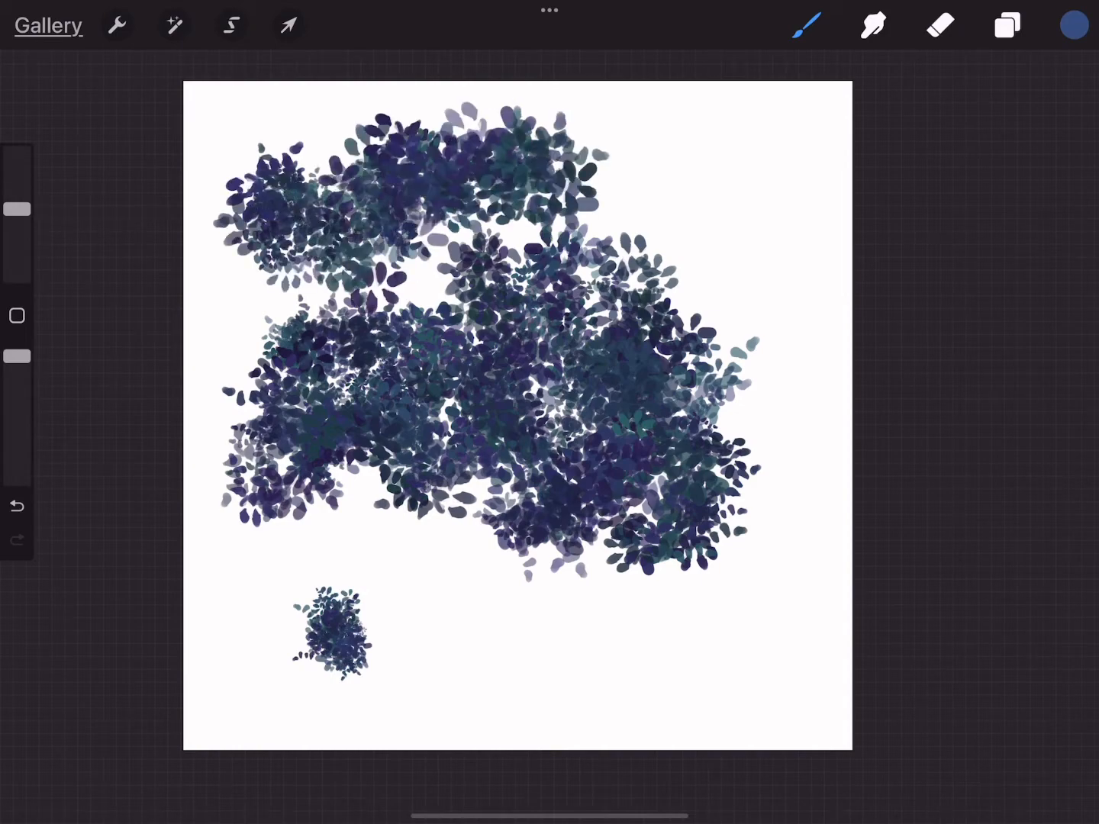
pyautogui.click(802, 23)
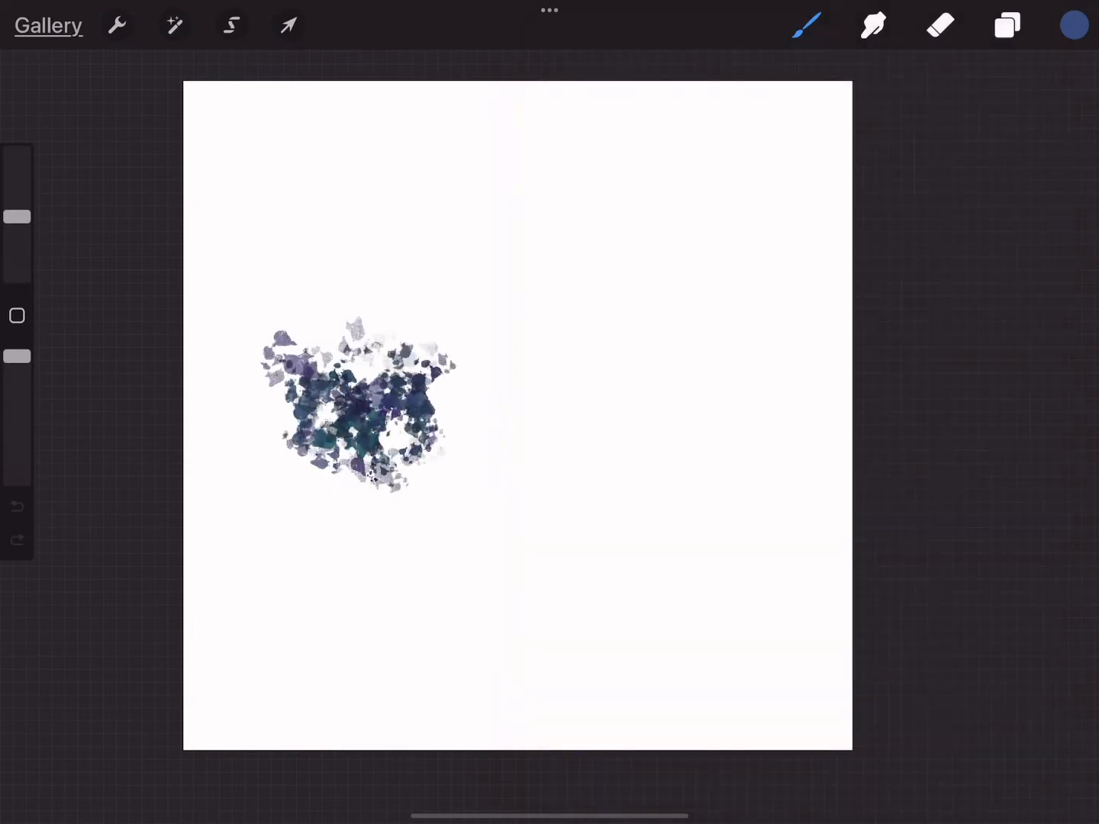
pyautogui.moveTo(366, 367); pyautogui.dragTo(374, 321)
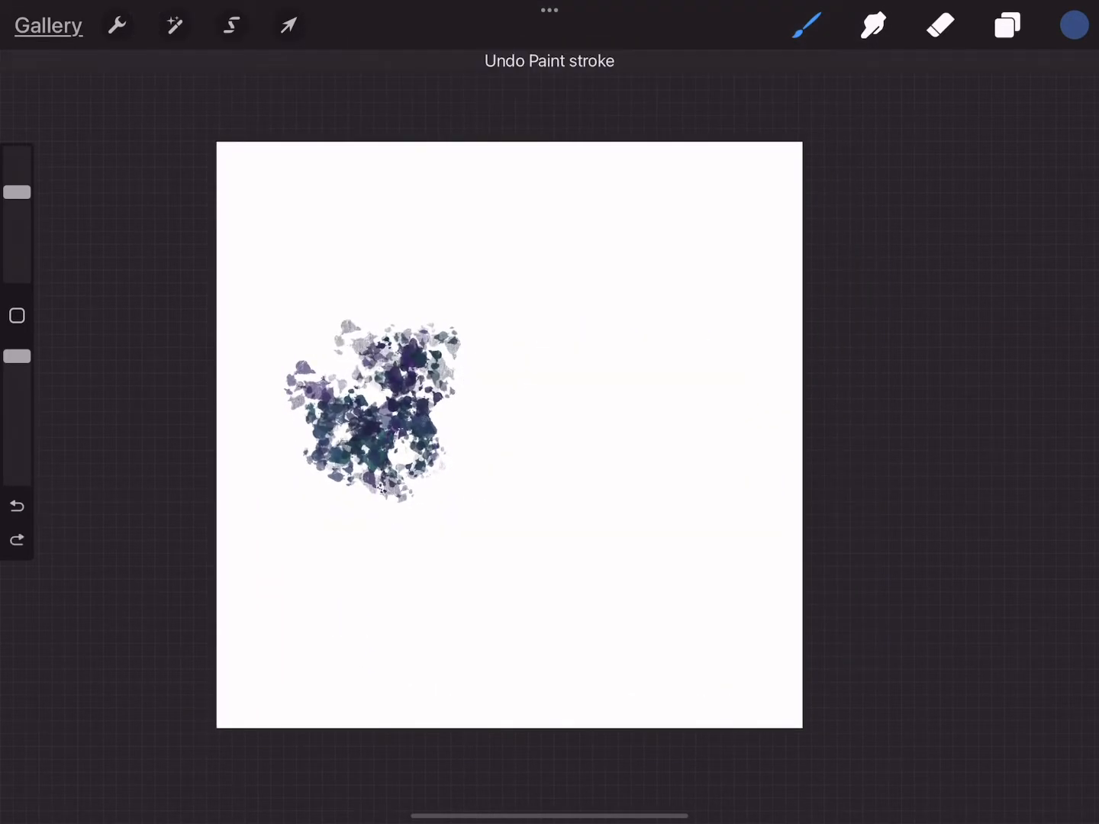
# Step: Undo the last stroke, choose Ye Olde Leafy Branches, and check it in Brush Studio
pyautogui.click(809, 23)
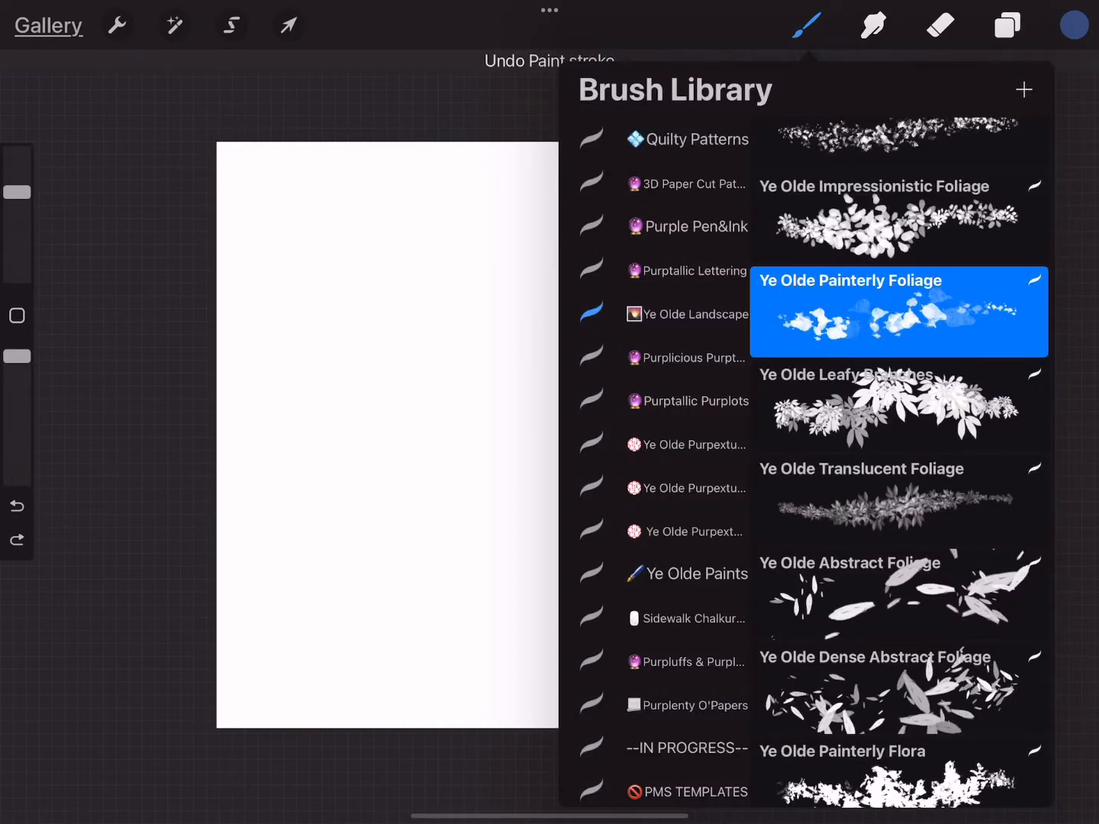
pyautogui.click(899, 406)
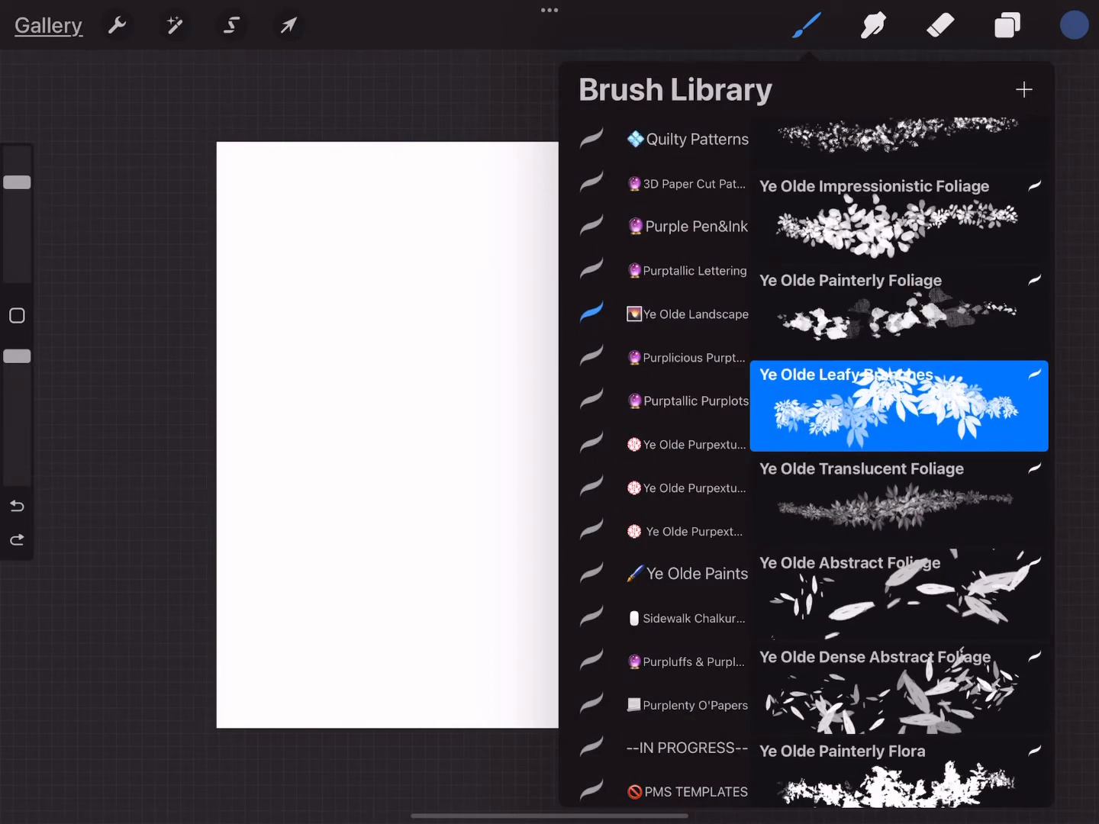
pyautogui.doubleClick(899, 407)
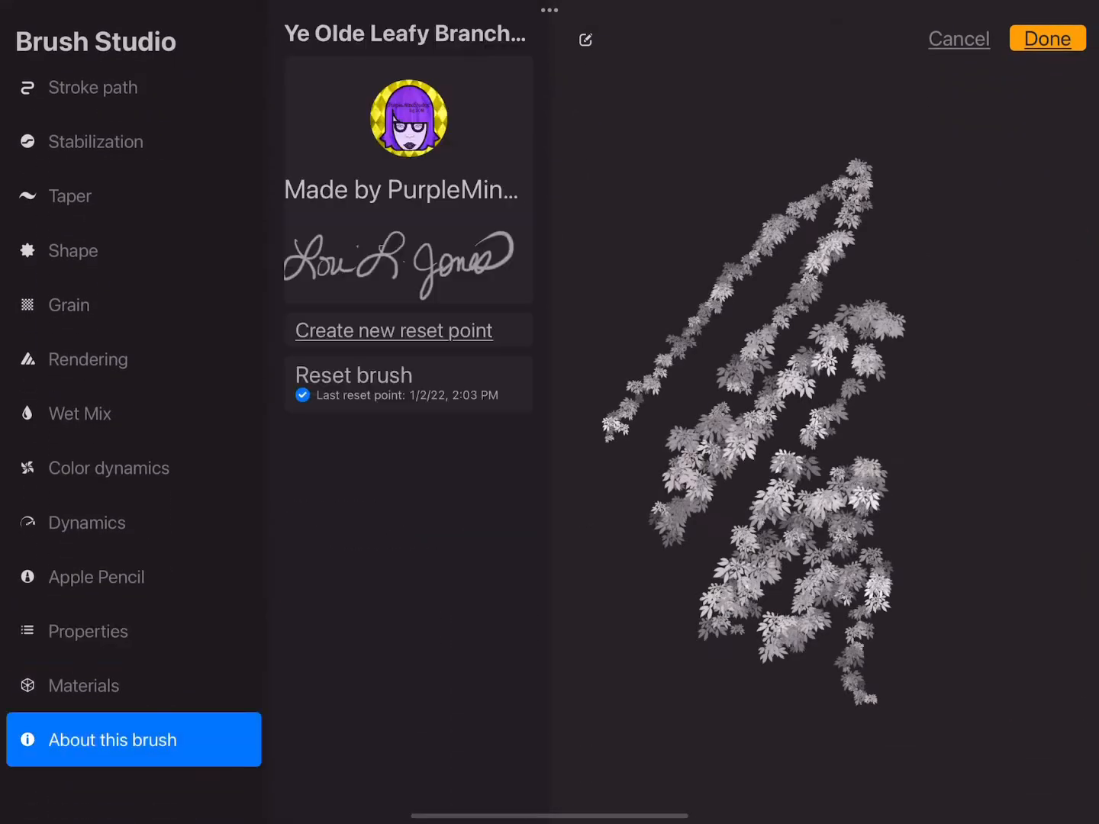
pyautogui.click(1047, 37)
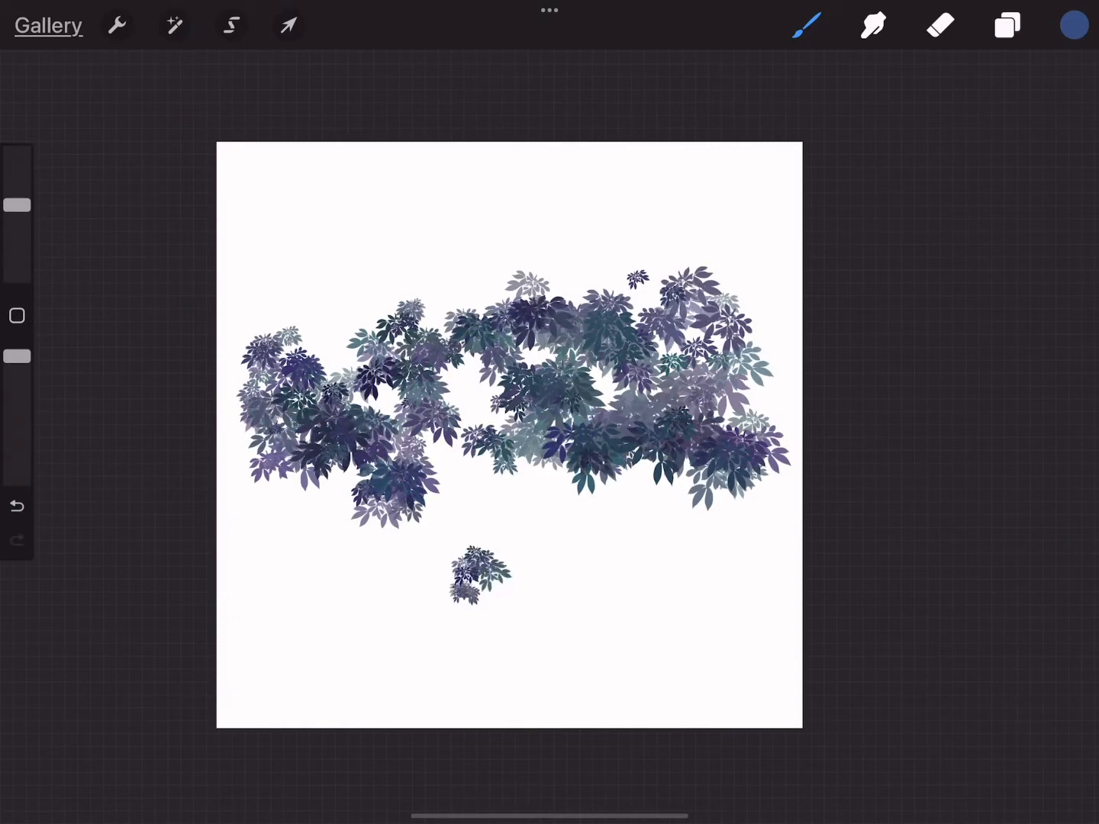
# Step: Undo the leafy and translucent foliage strokes, then paint a band of abstract leaves
pyautogui.click(16, 505)
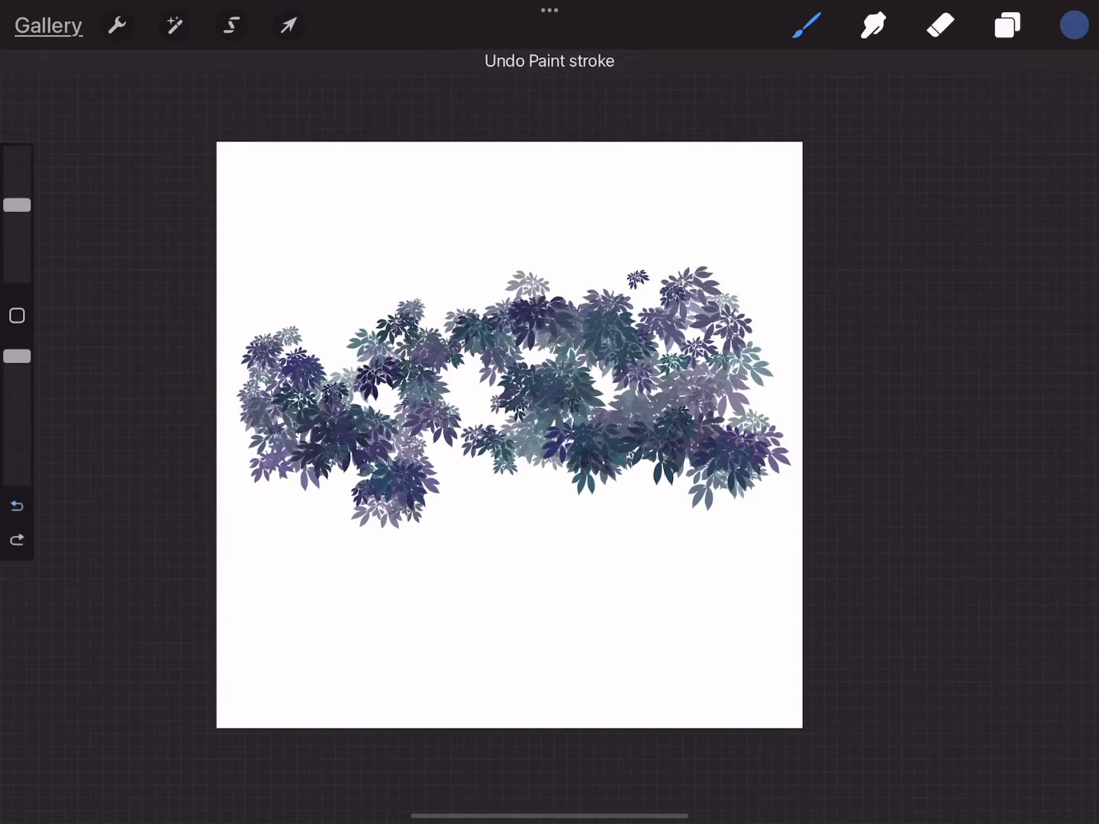
pyautogui.click(805, 22)
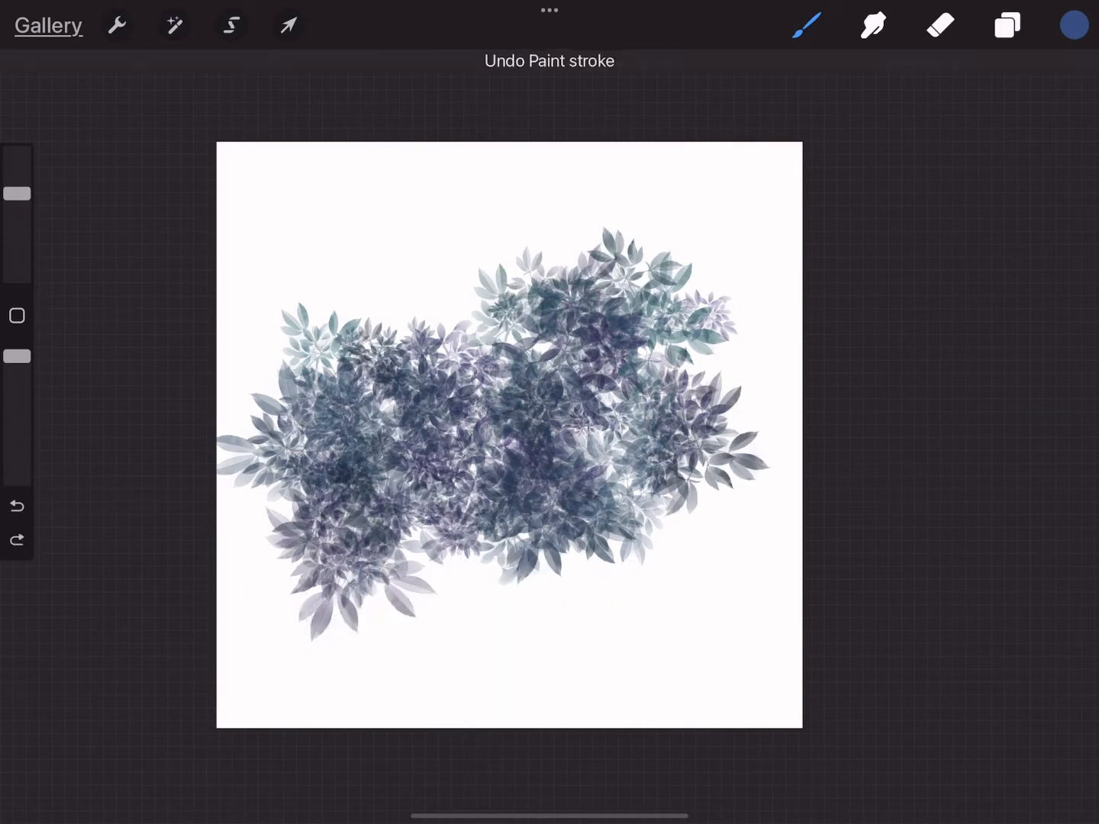
pyautogui.click(16, 504)
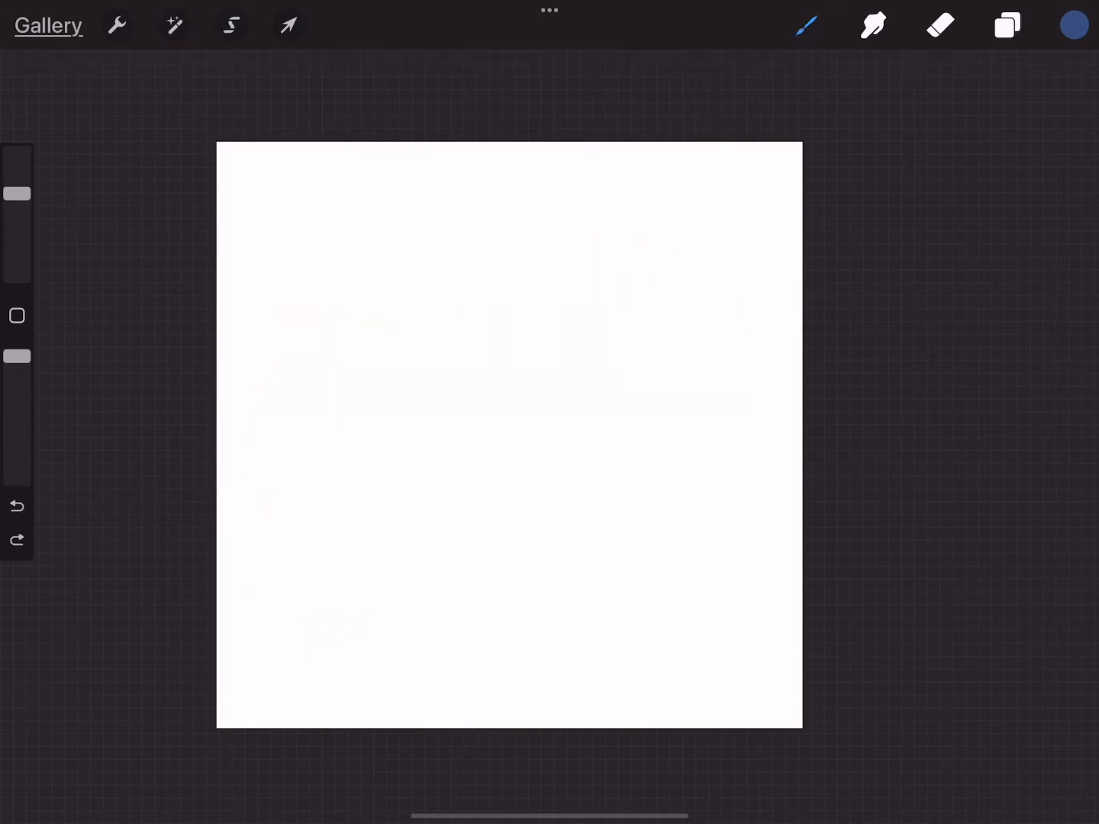
pyautogui.click(806, 24)
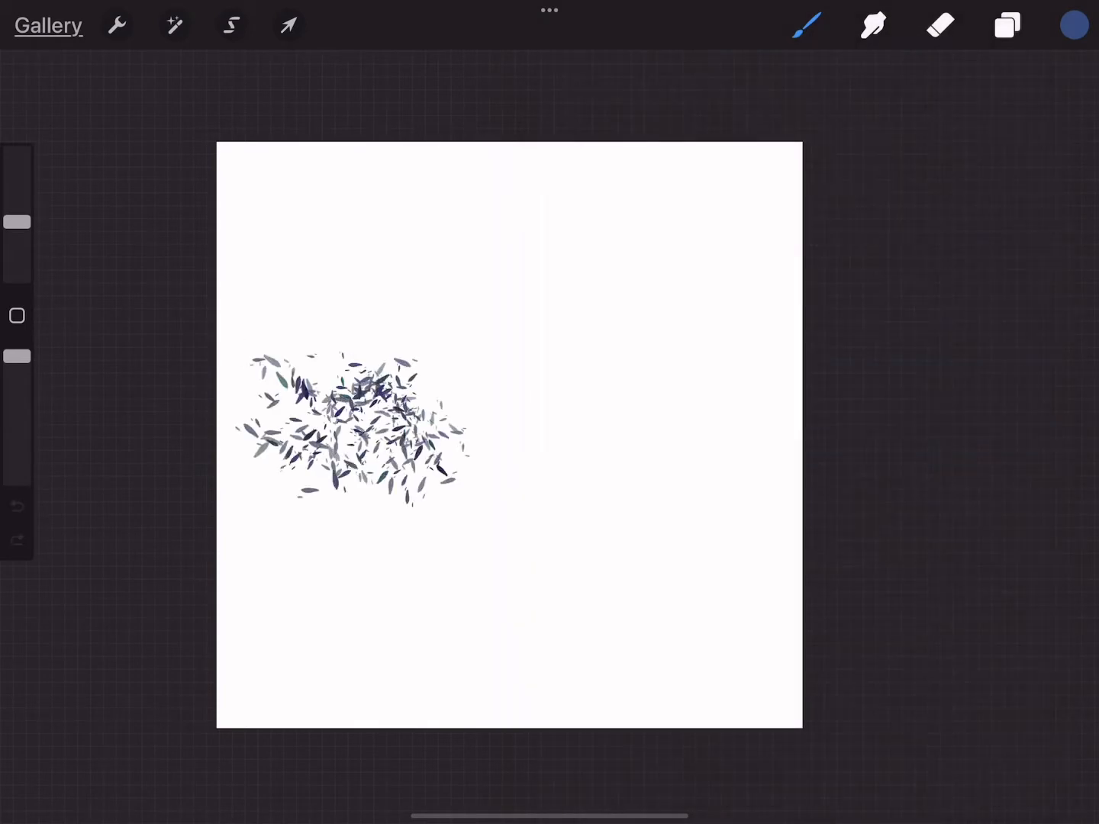
pyautogui.moveTo(366, 427); pyautogui.dragTo(687, 428)
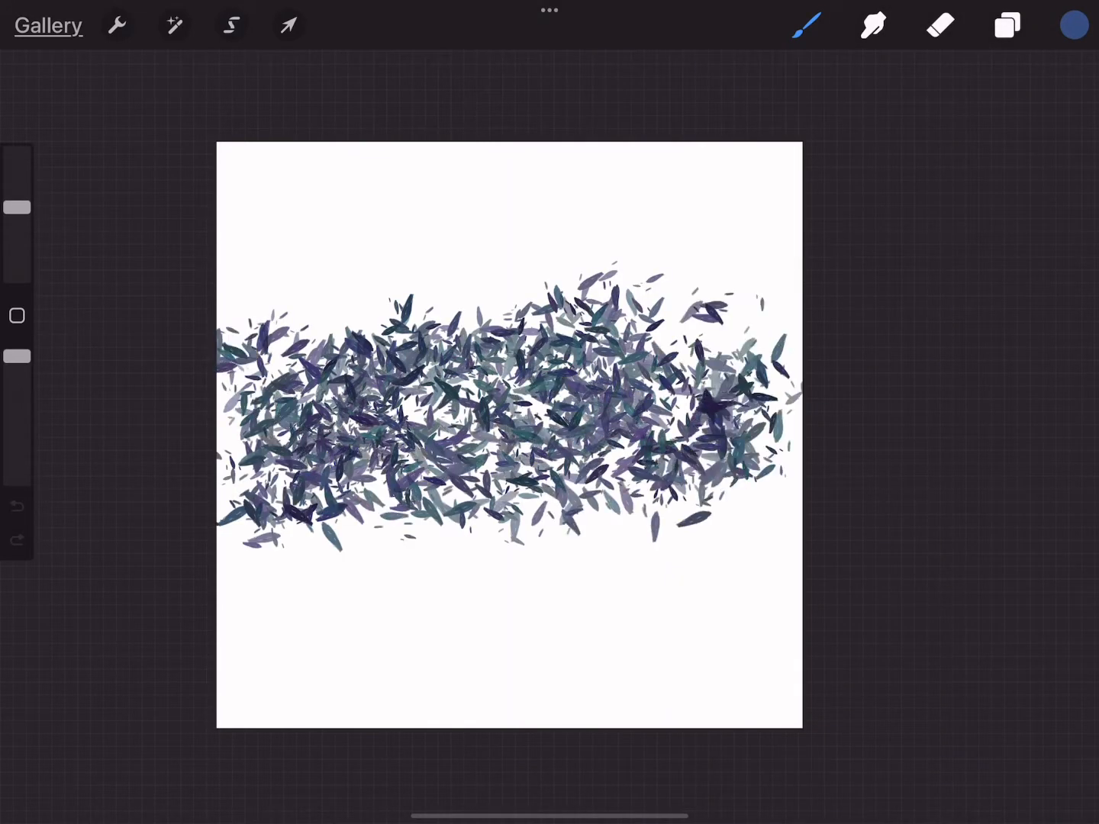
pyautogui.click(16, 506)
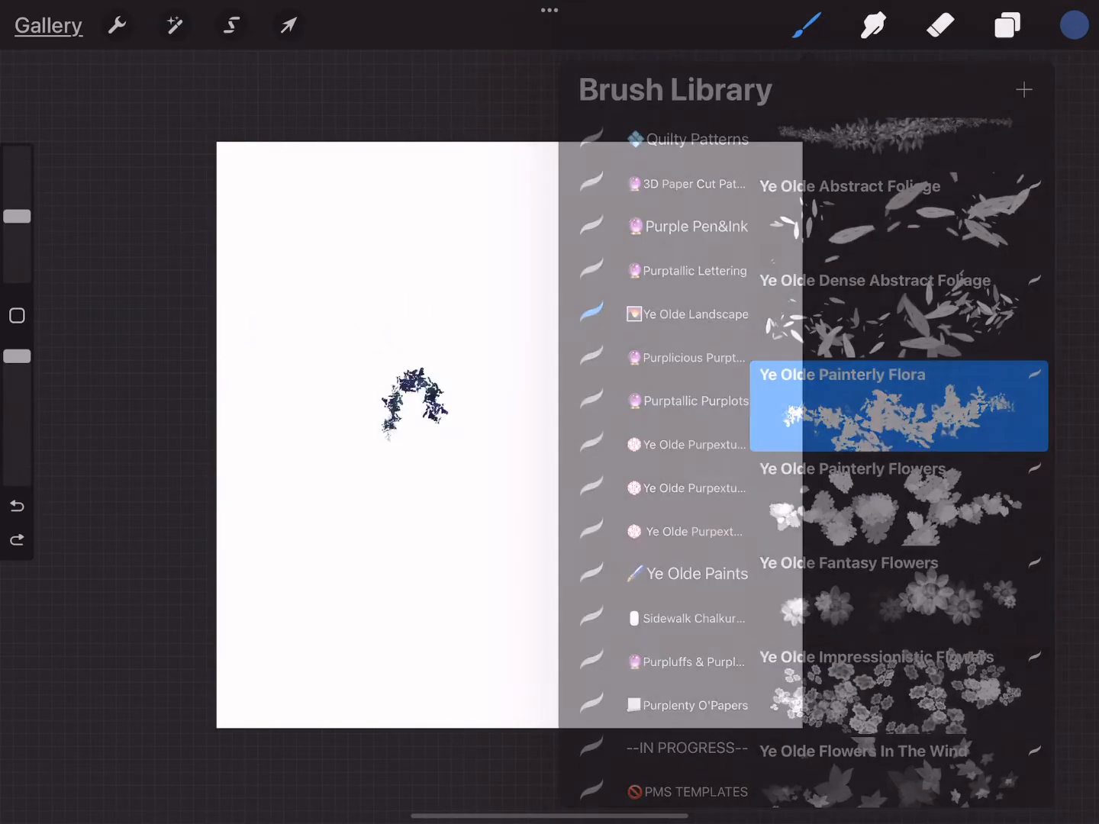
# Step: Paint a navy-and-teal Ye Olde Painterly Flora patch on the left, then undo it
pyautogui.click(806, 23)
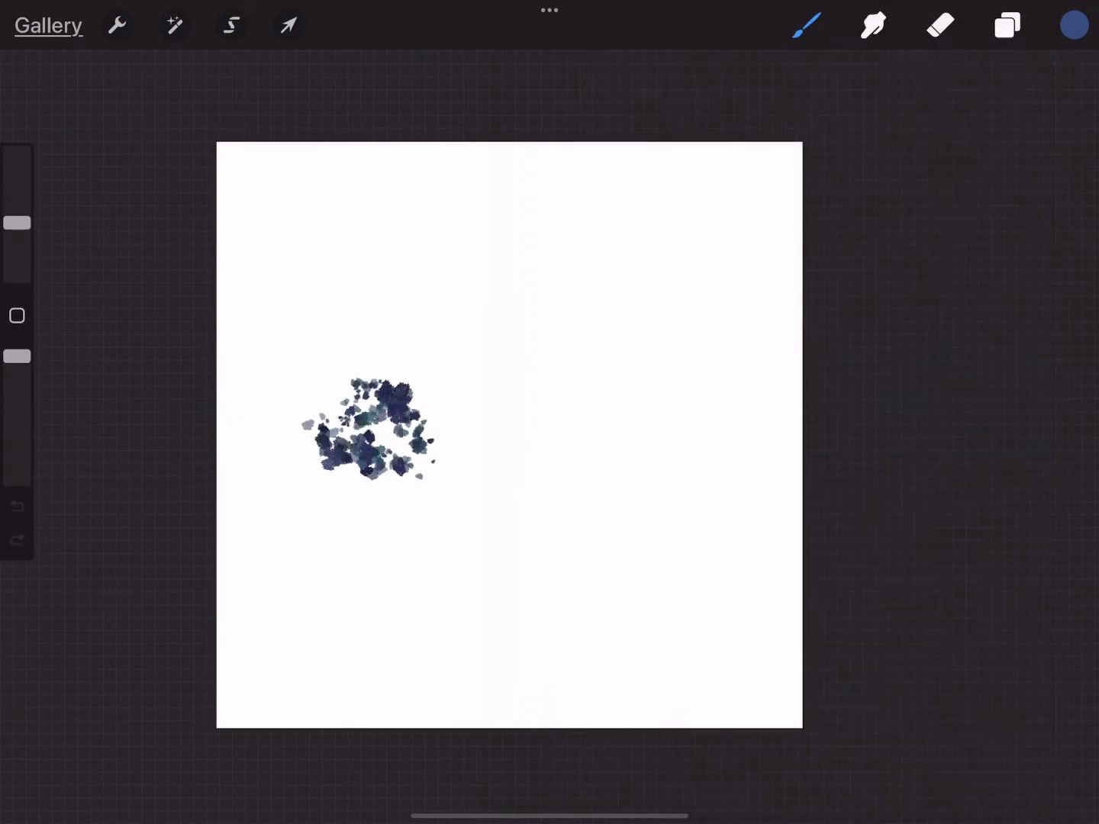
pyautogui.moveTo(382, 428); pyautogui.dragTo(595, 397)
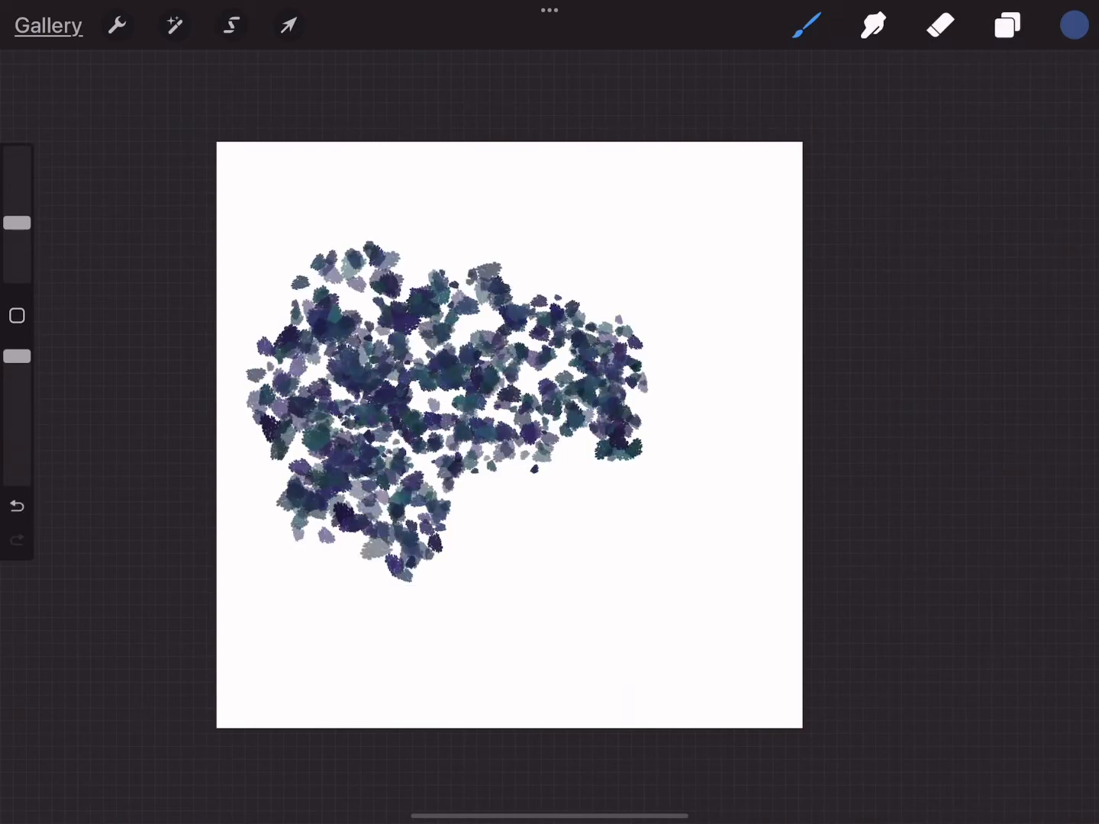
pyautogui.click(1070, 25)
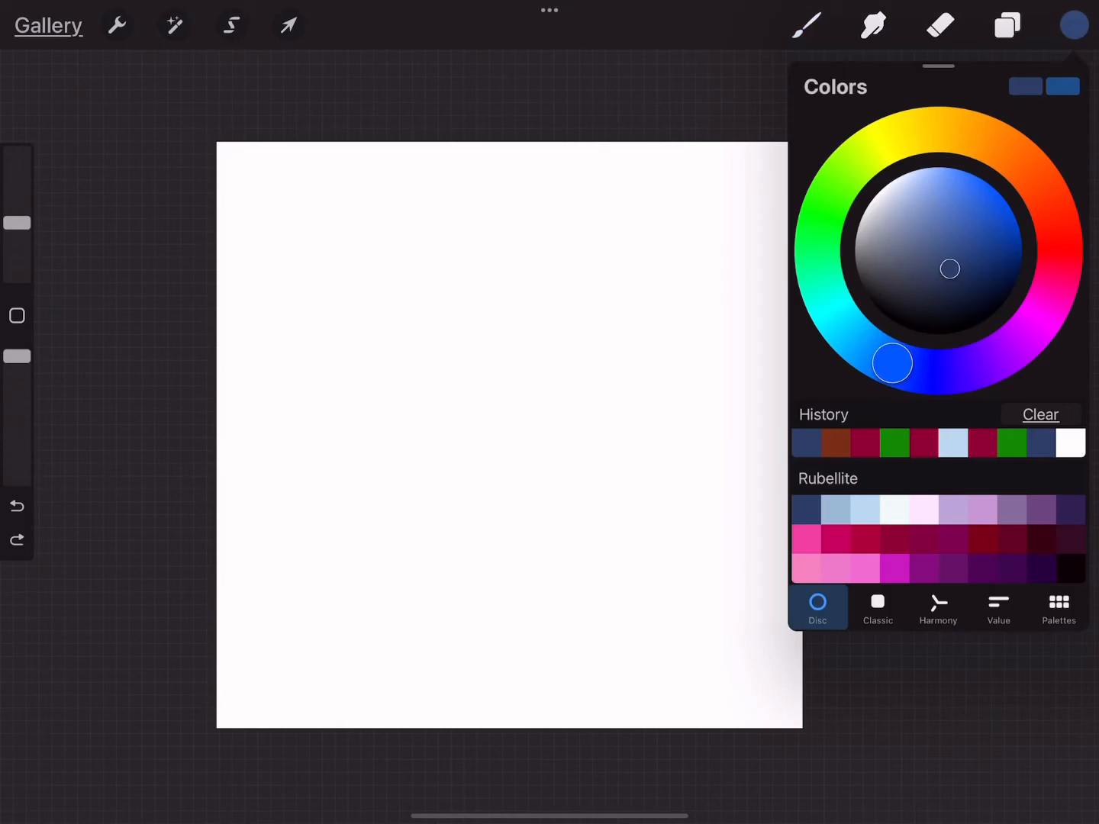
# Step: Pick a purple colour, then undo the test strokes one at a time
pyautogui.click(1069, 27)
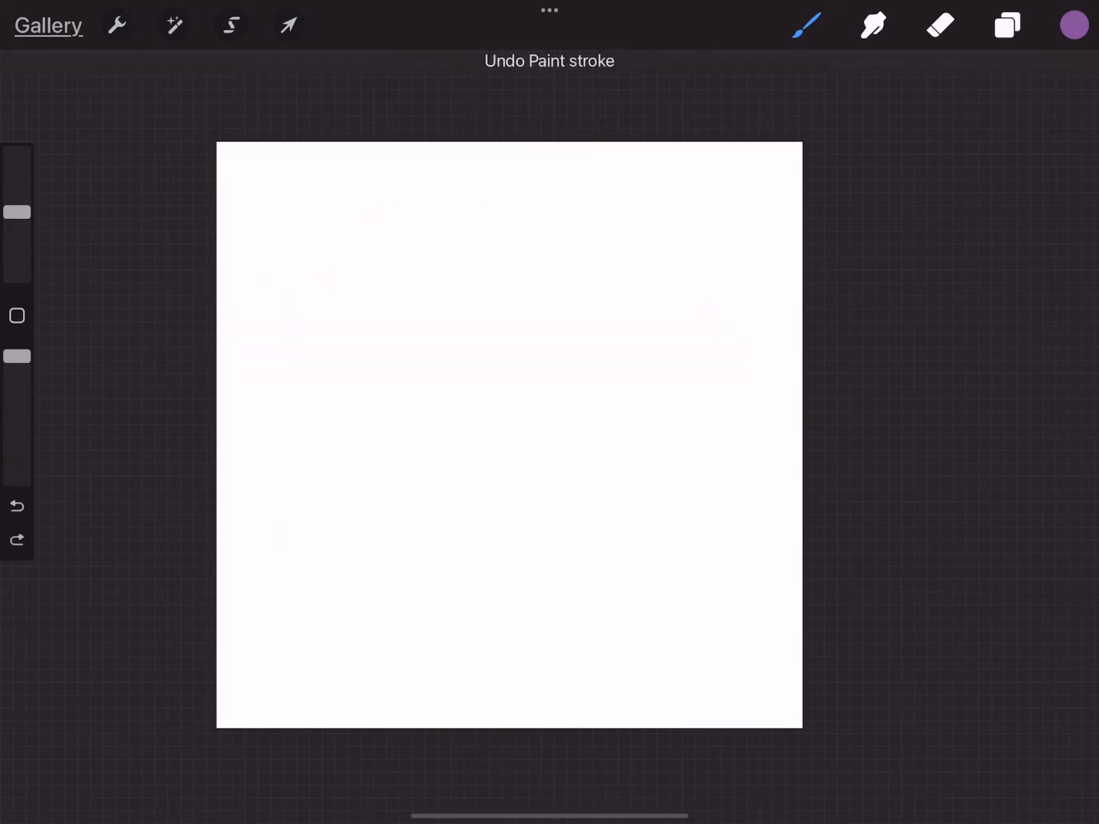
pyautogui.click(804, 24)
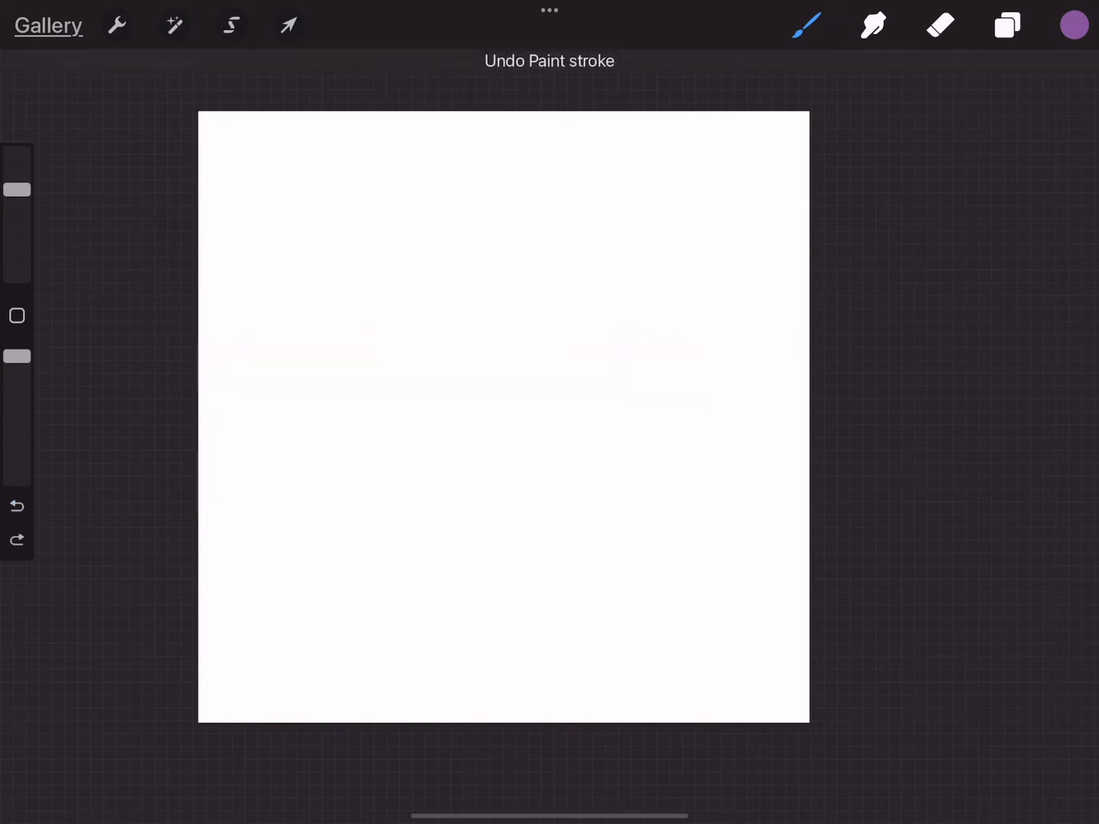
pyautogui.click(809, 23)
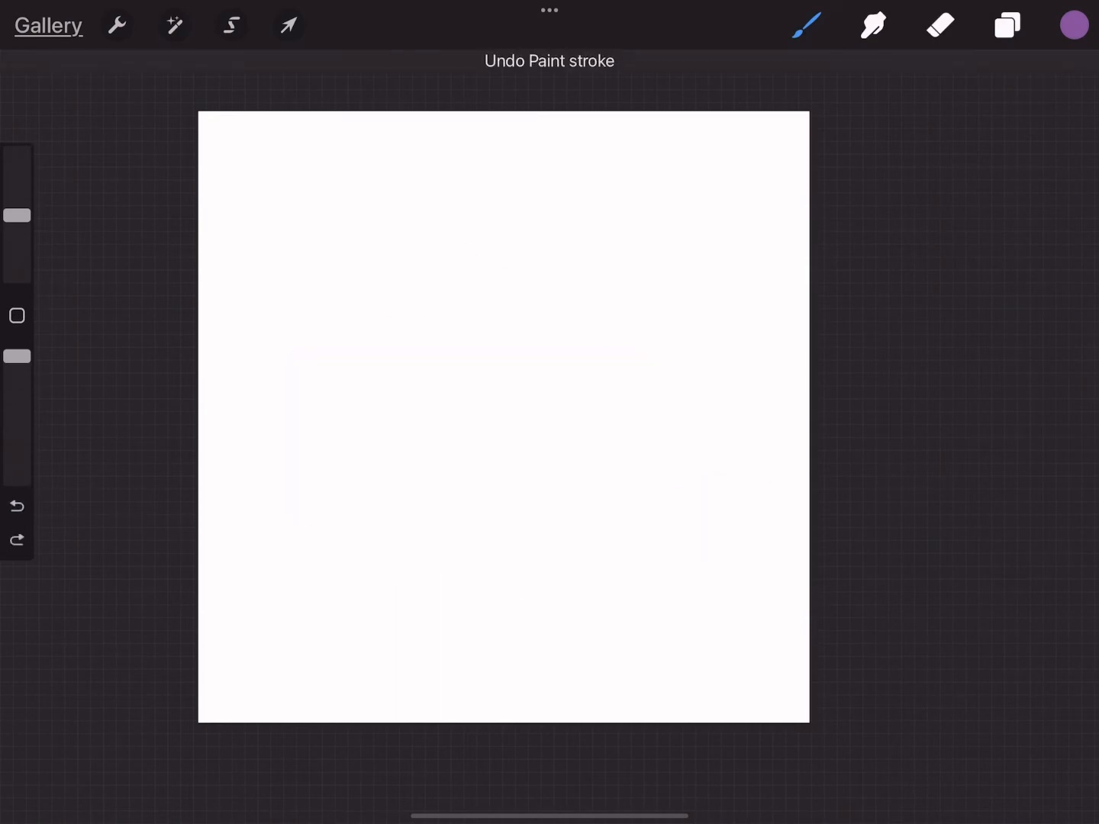
pyautogui.click(803, 22)
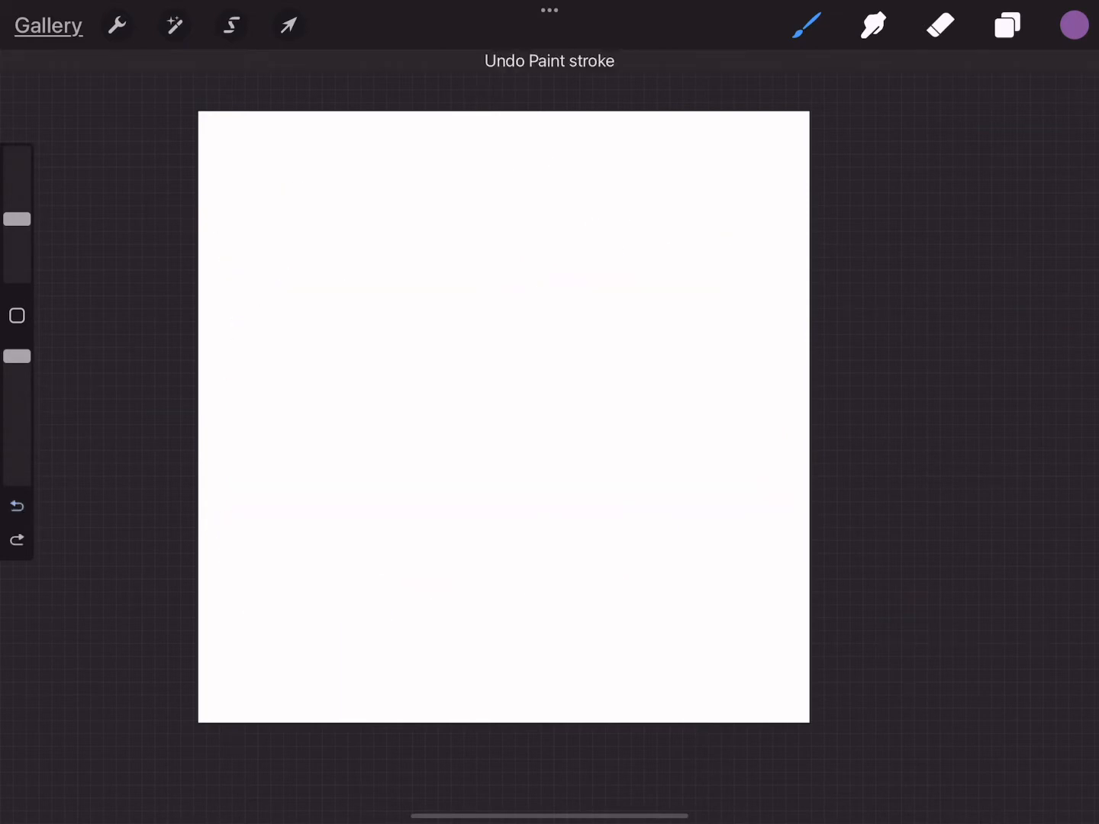
pyautogui.click(807, 23)
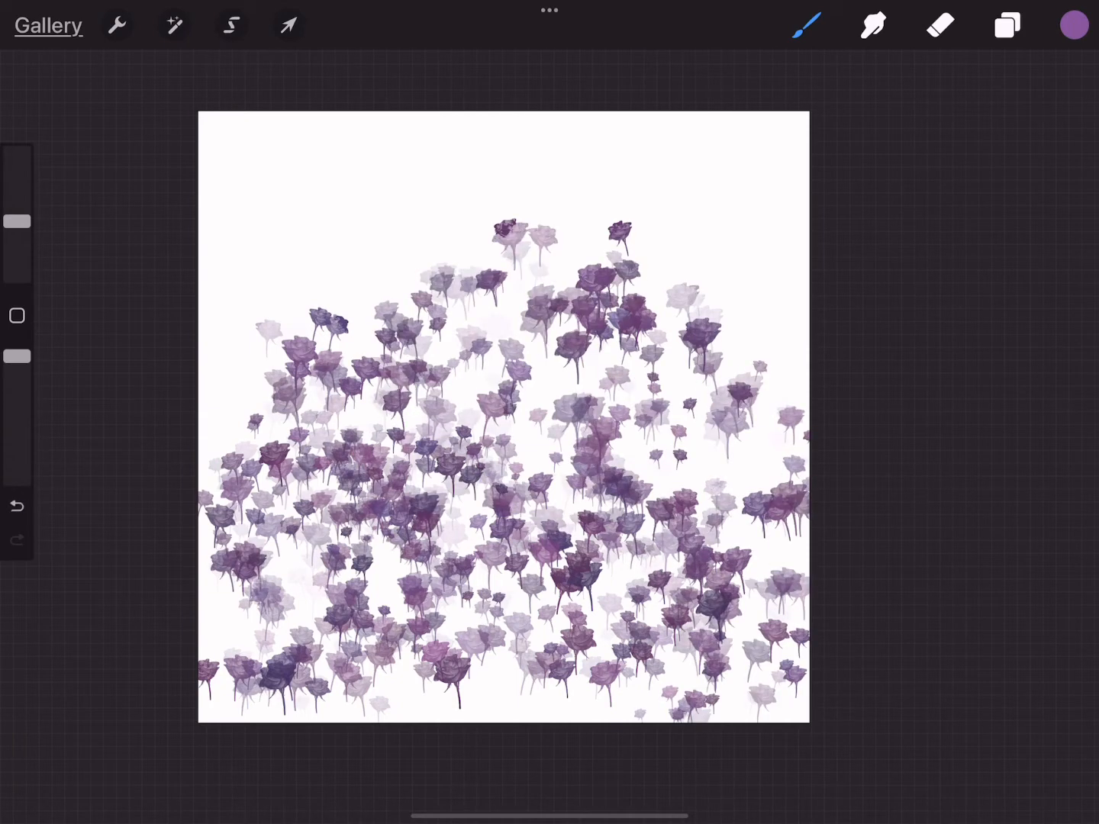
# Step: Switch to crimson for more rose strokes, then undo the roses
pyautogui.click(1070, 24)
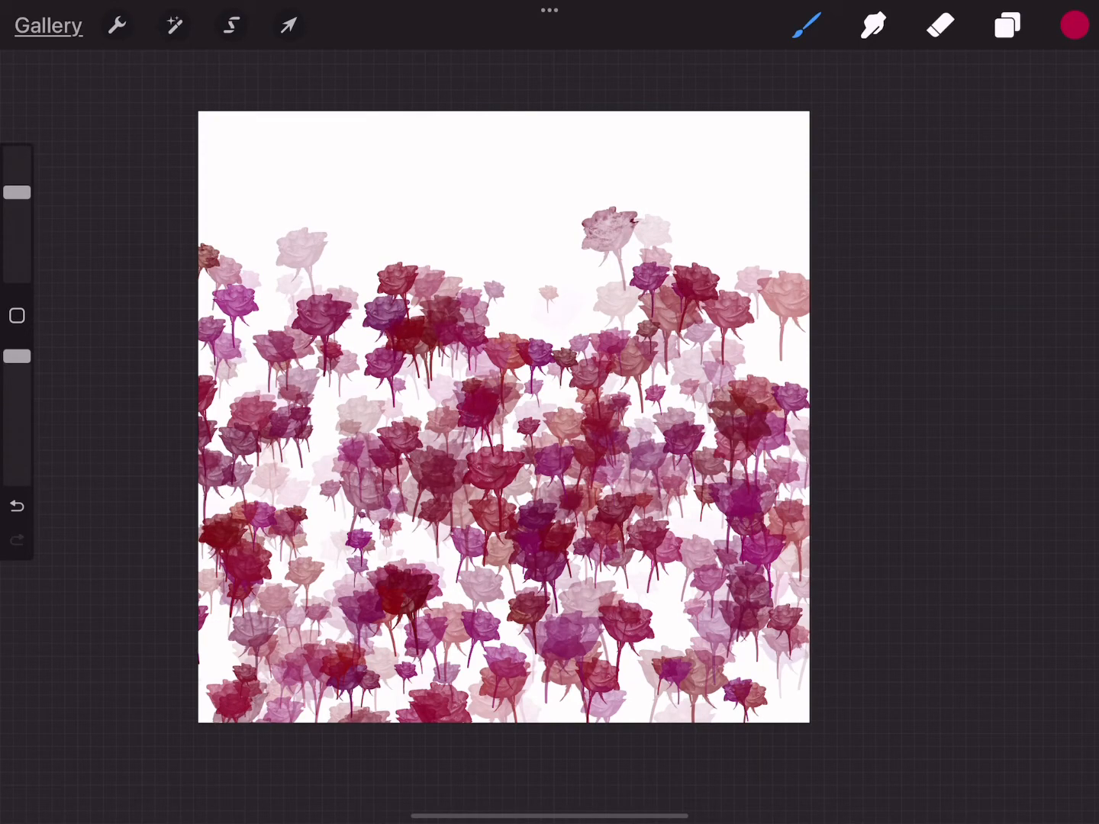
pyautogui.click(805, 22)
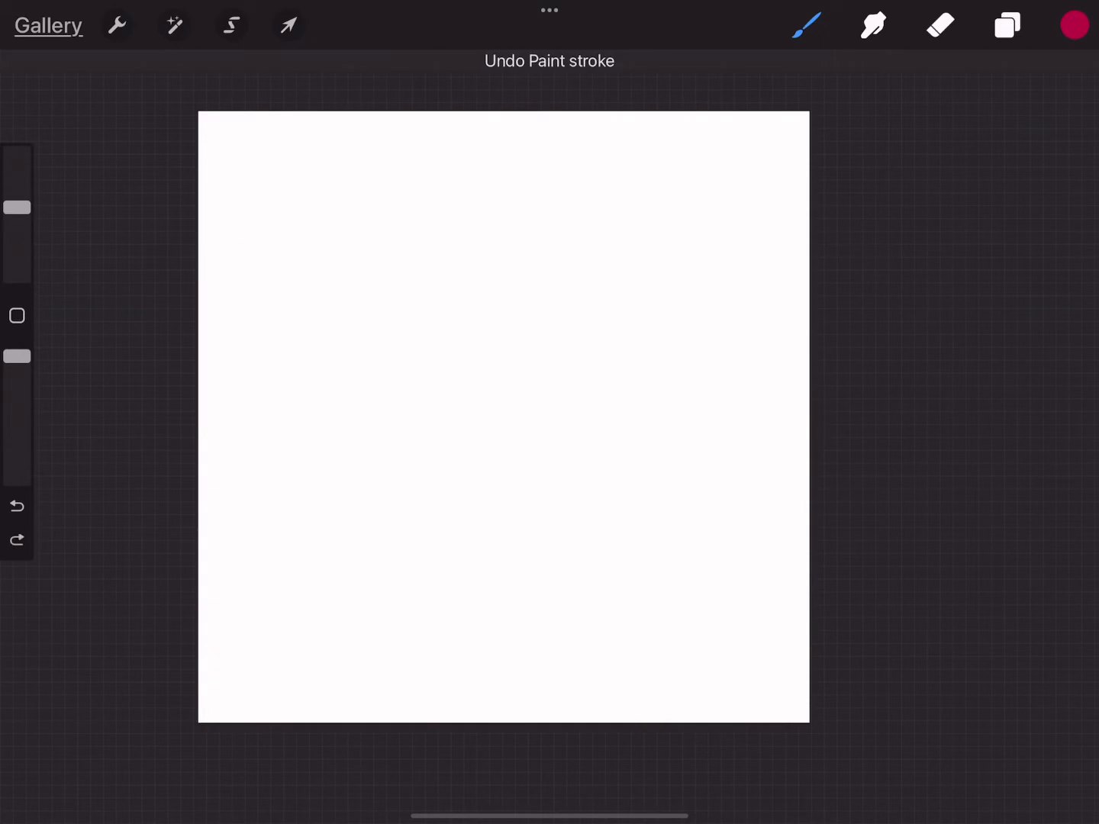
pyautogui.click(1071, 24)
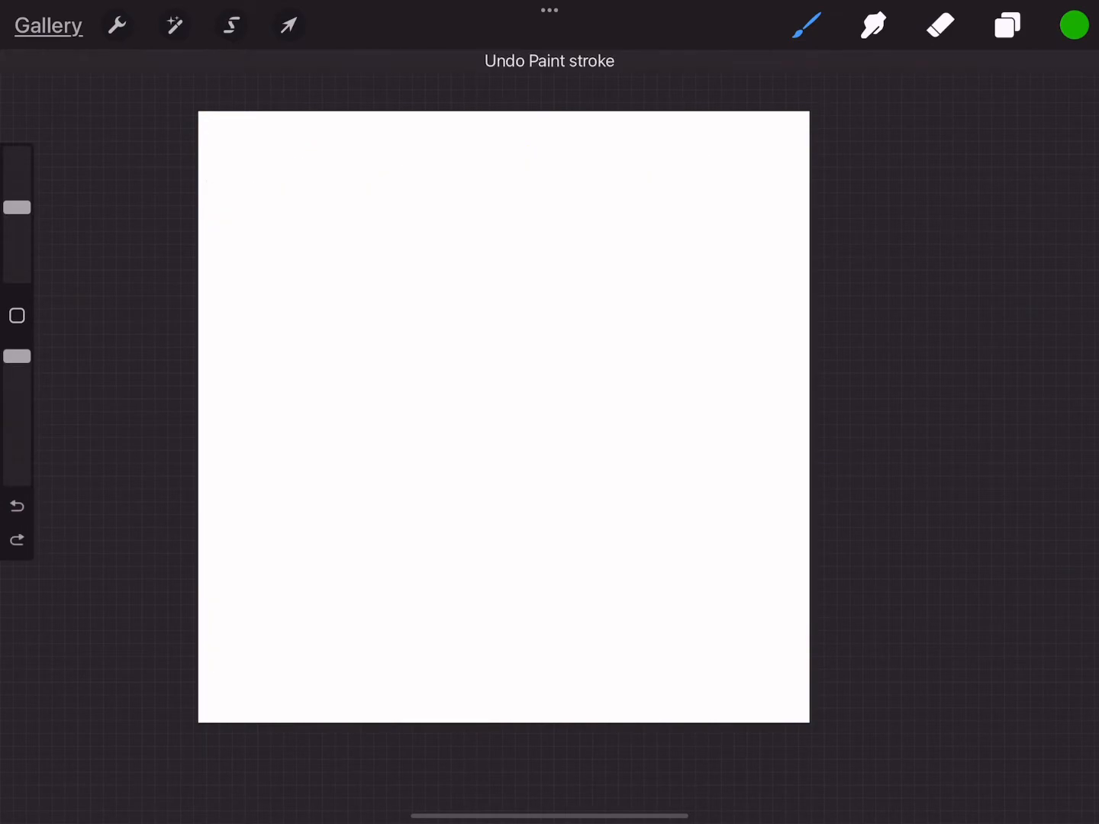
# Step: Test green leaf foliage brushes, undo every stroke, and select pink as the colour
pyautogui.click(812, 23)
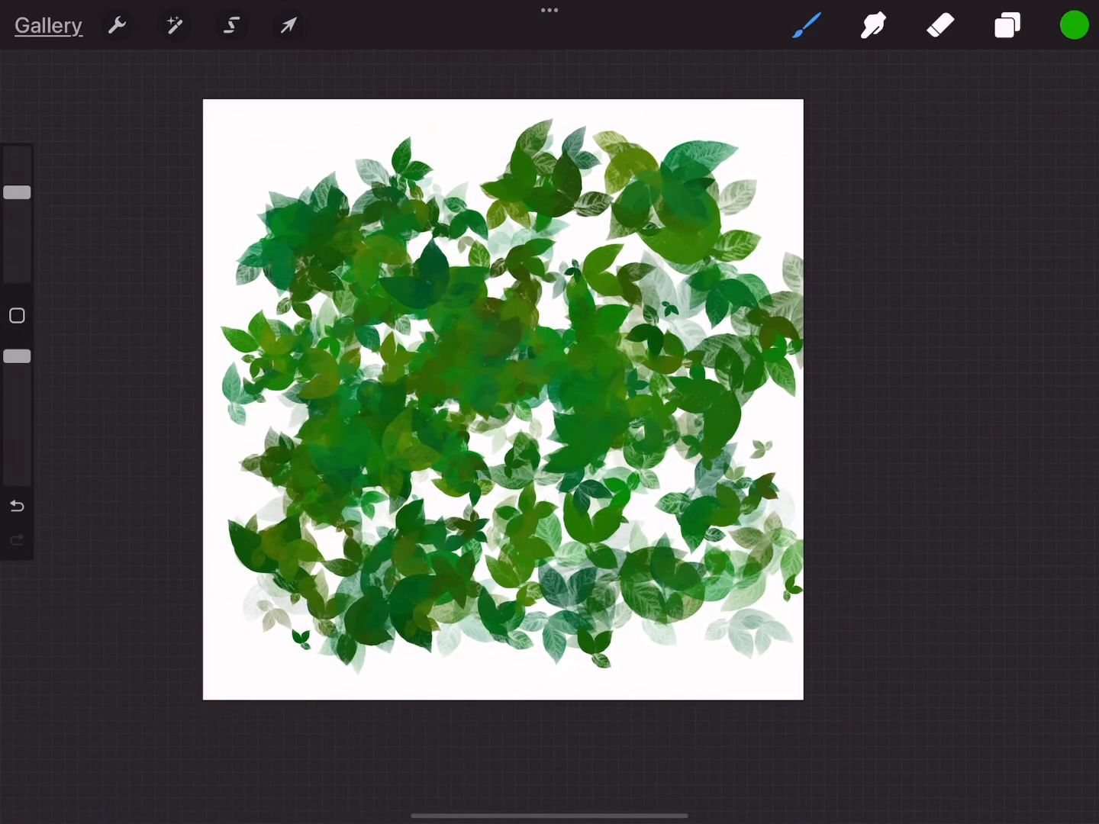
pyautogui.click(813, 23)
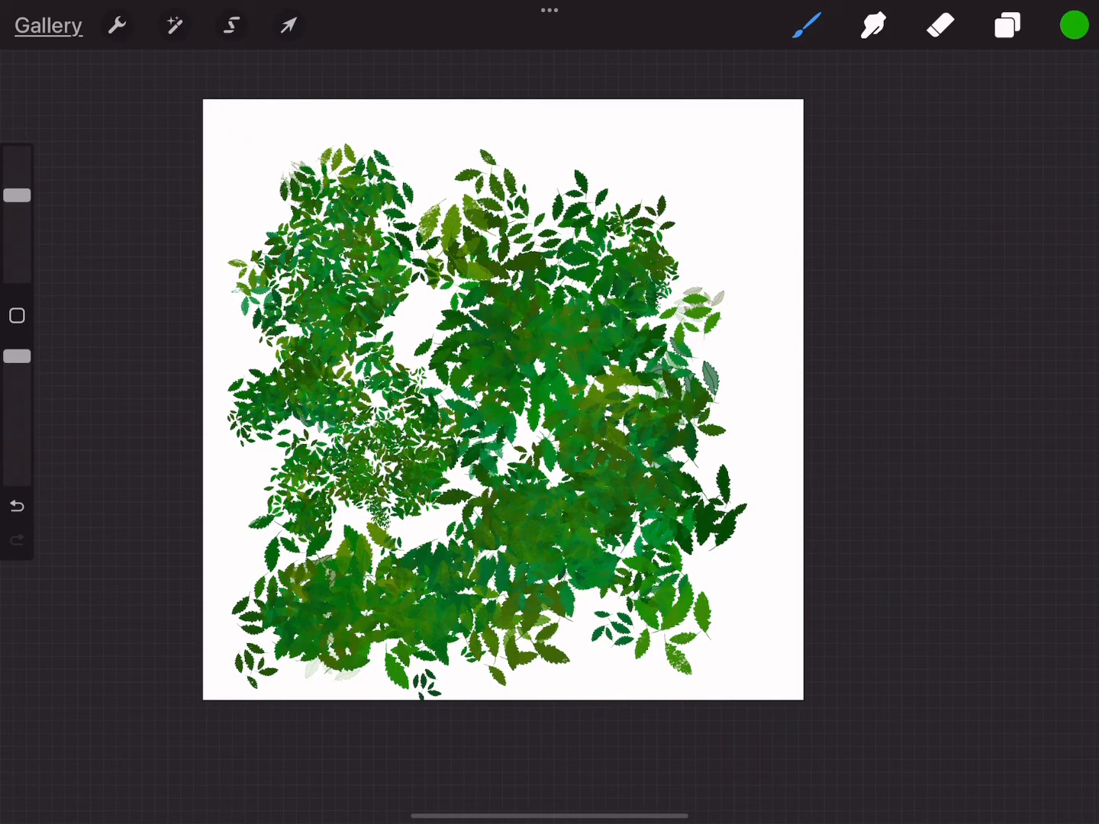
pyautogui.click(809, 25)
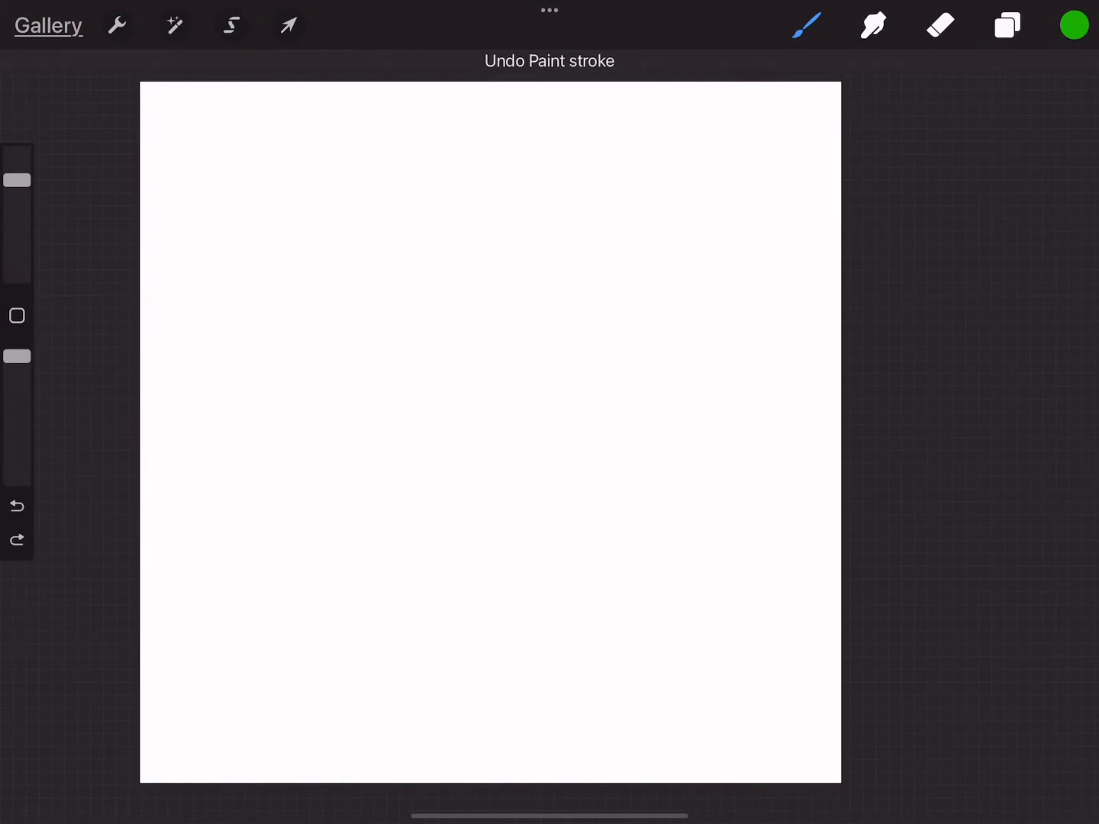
pyautogui.click(803, 22)
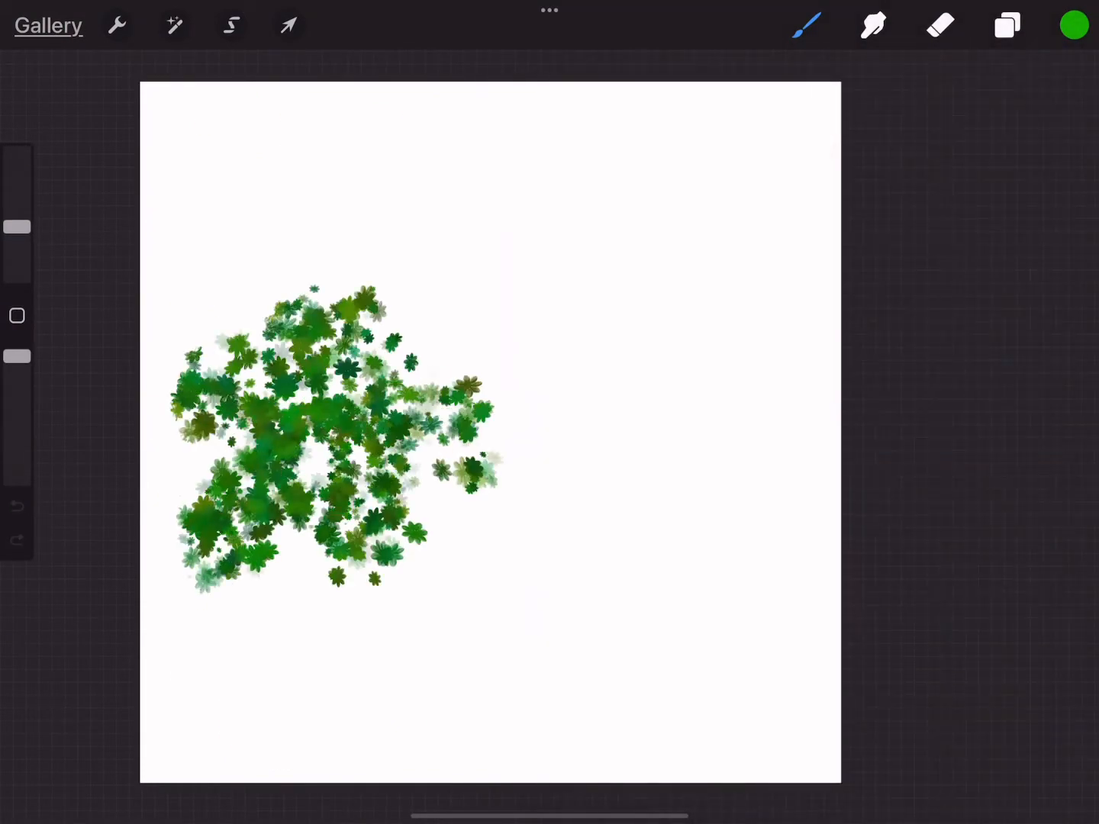
pyautogui.click(1073, 24)
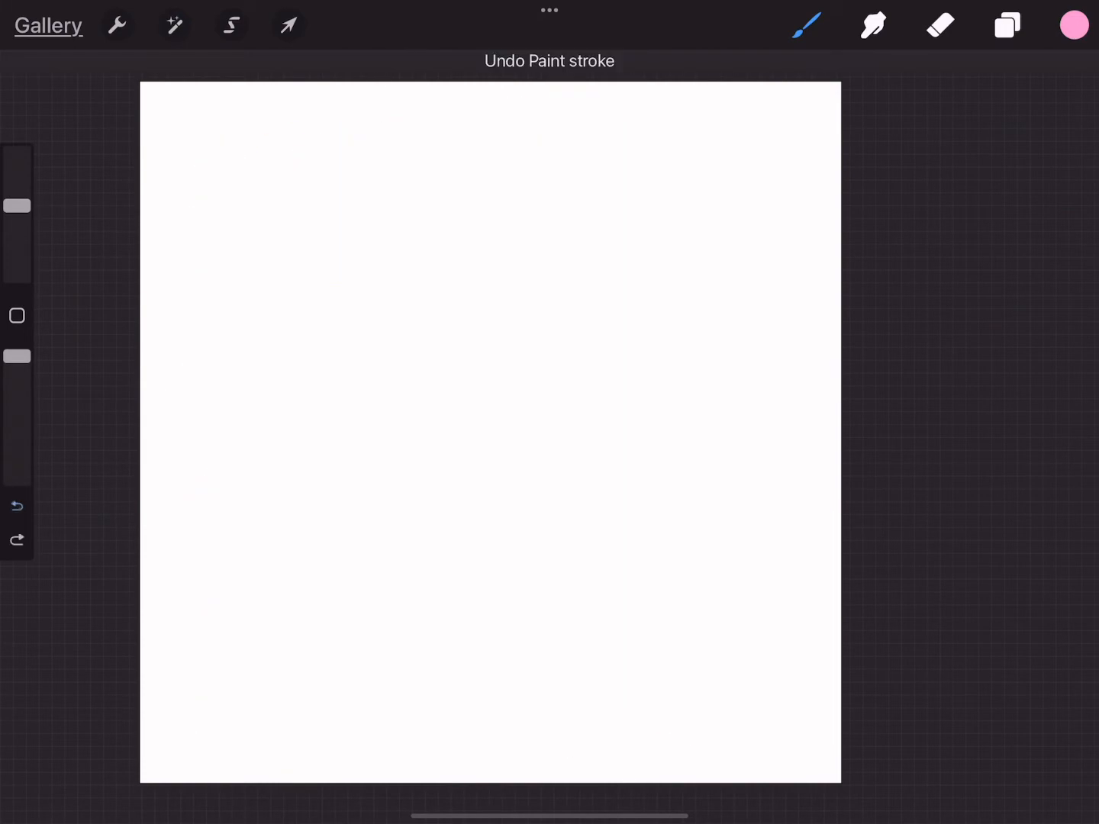
pyautogui.click(805, 24)
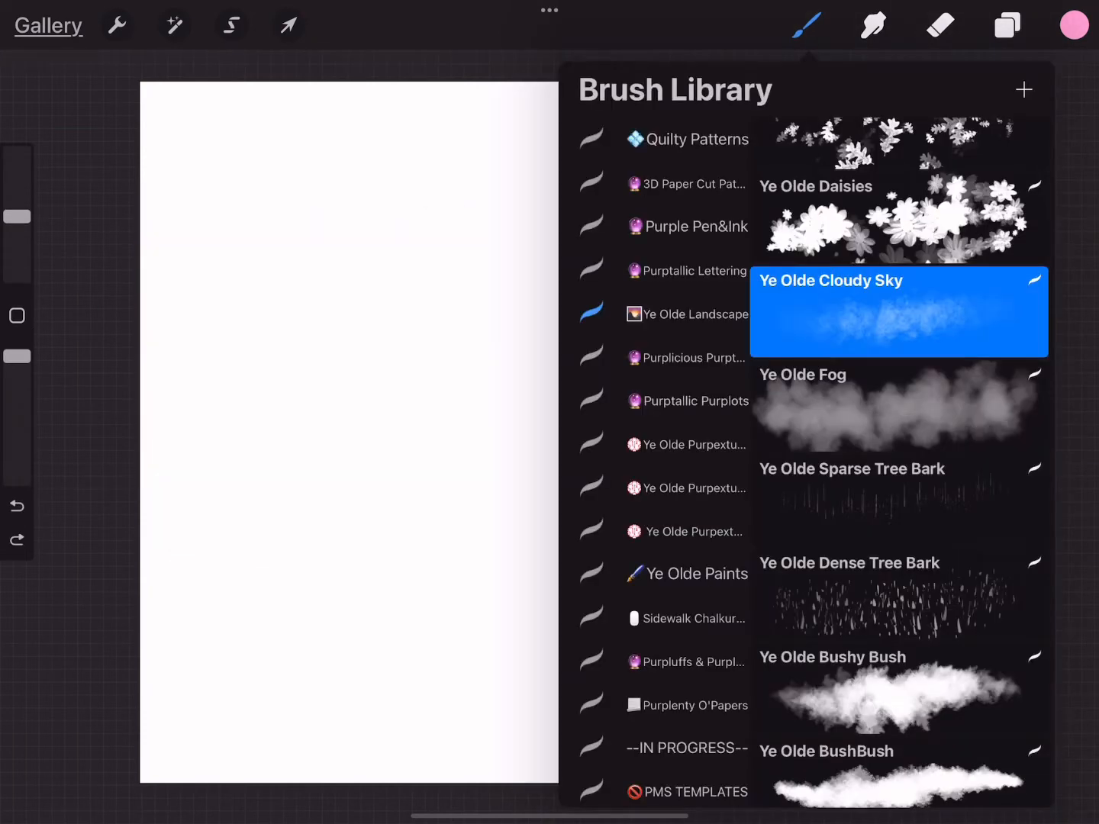
# Step: Choose a Ye Olde Landscape bark brush and paint faint pink vertical test streaks
pyautogui.scroll(-3)
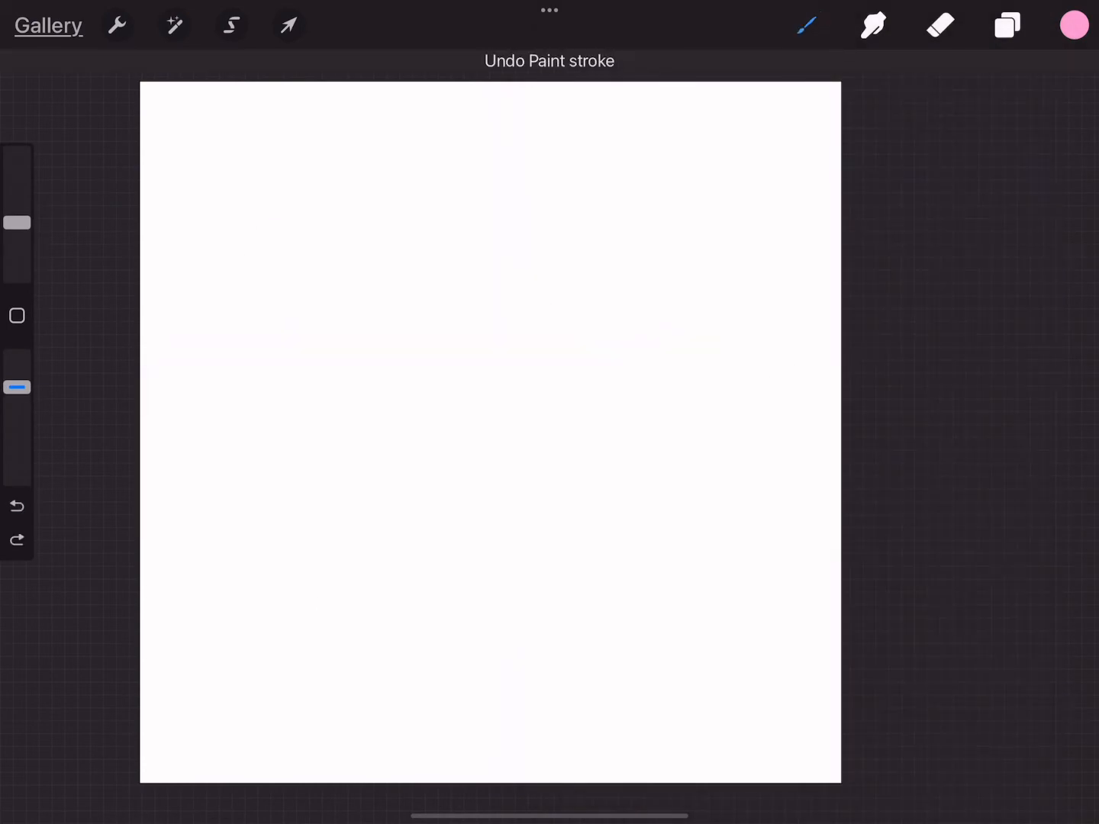
pyautogui.click(807, 25)
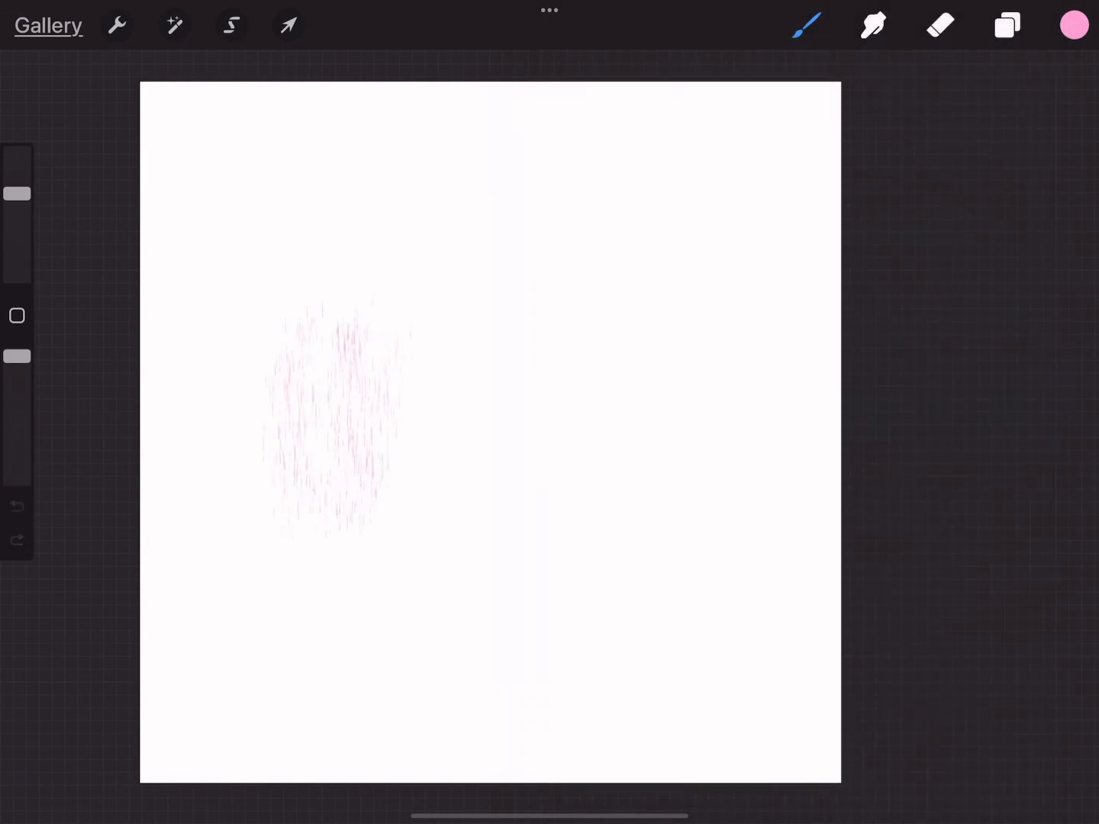
pyautogui.click(1073, 25)
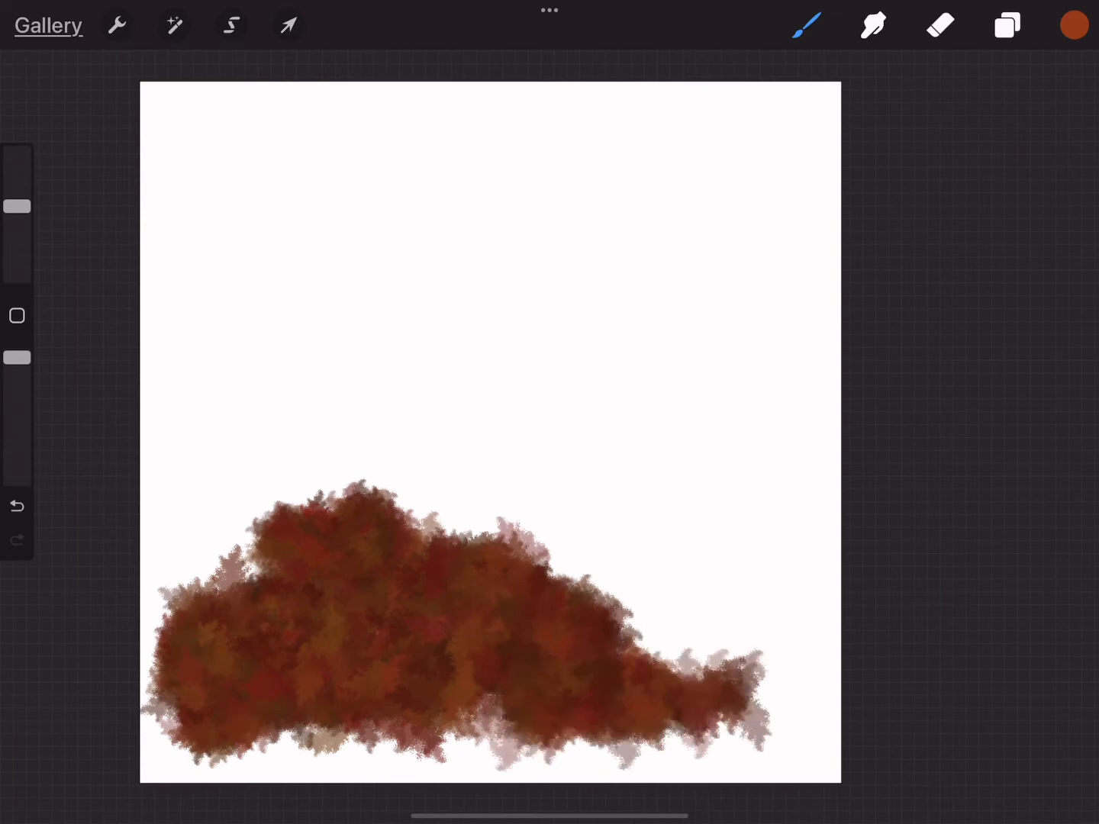
# Step: Pick a bush brush in rust-brown and paint bushy masses along the bottom and middle right
pyautogui.click(807, 24)
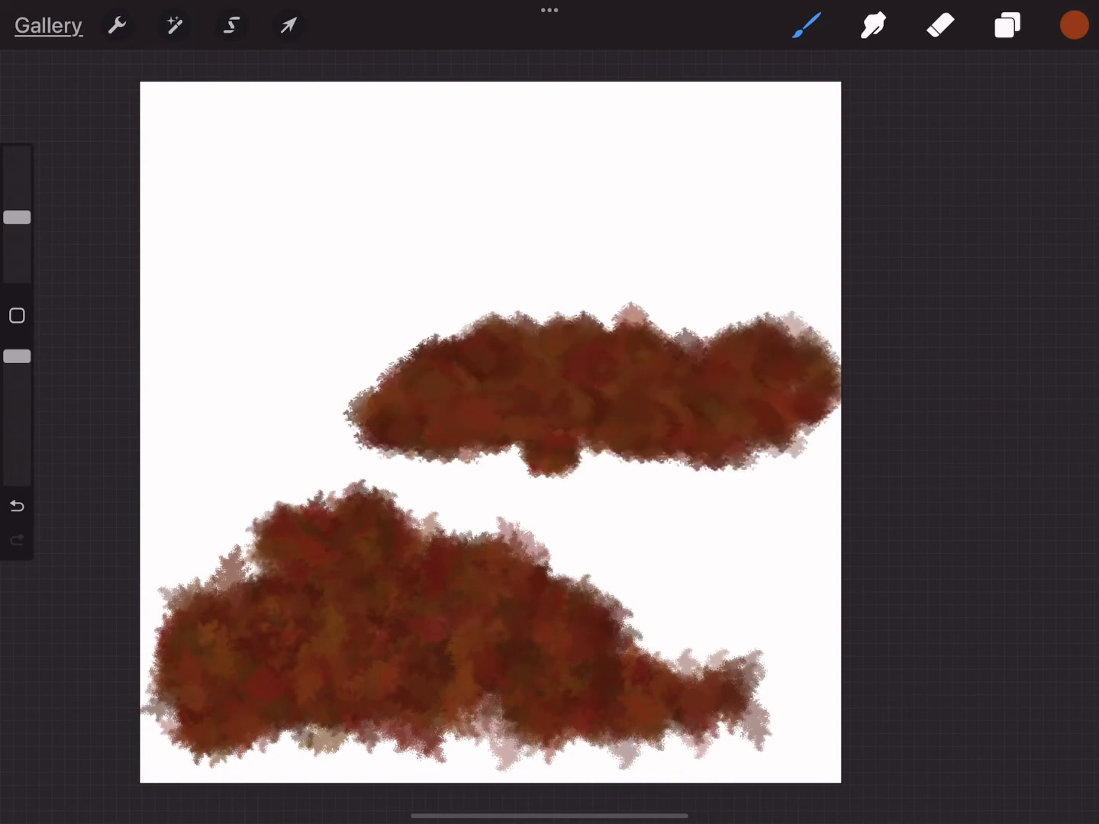
pyautogui.click(805, 25)
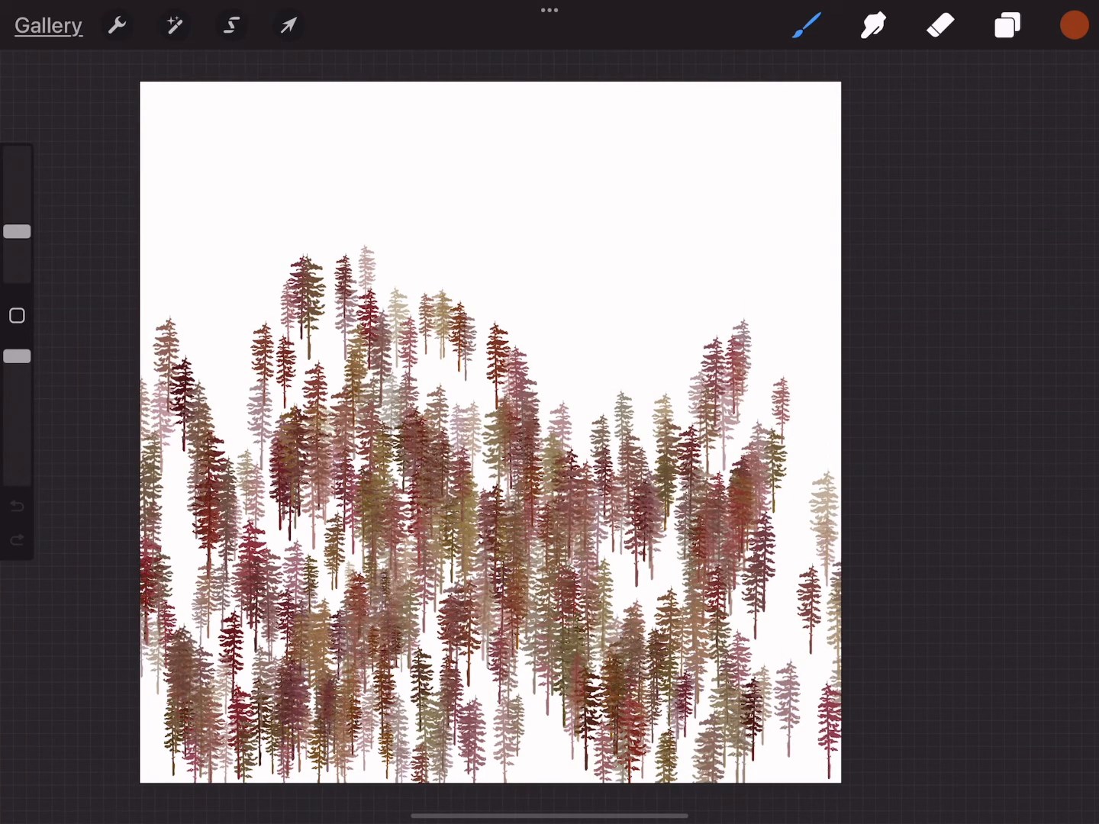
# Step: Cycle through Ye Olde tree brushes, painting and undoing rust, pink and olive pine forests
pyautogui.click(808, 23)
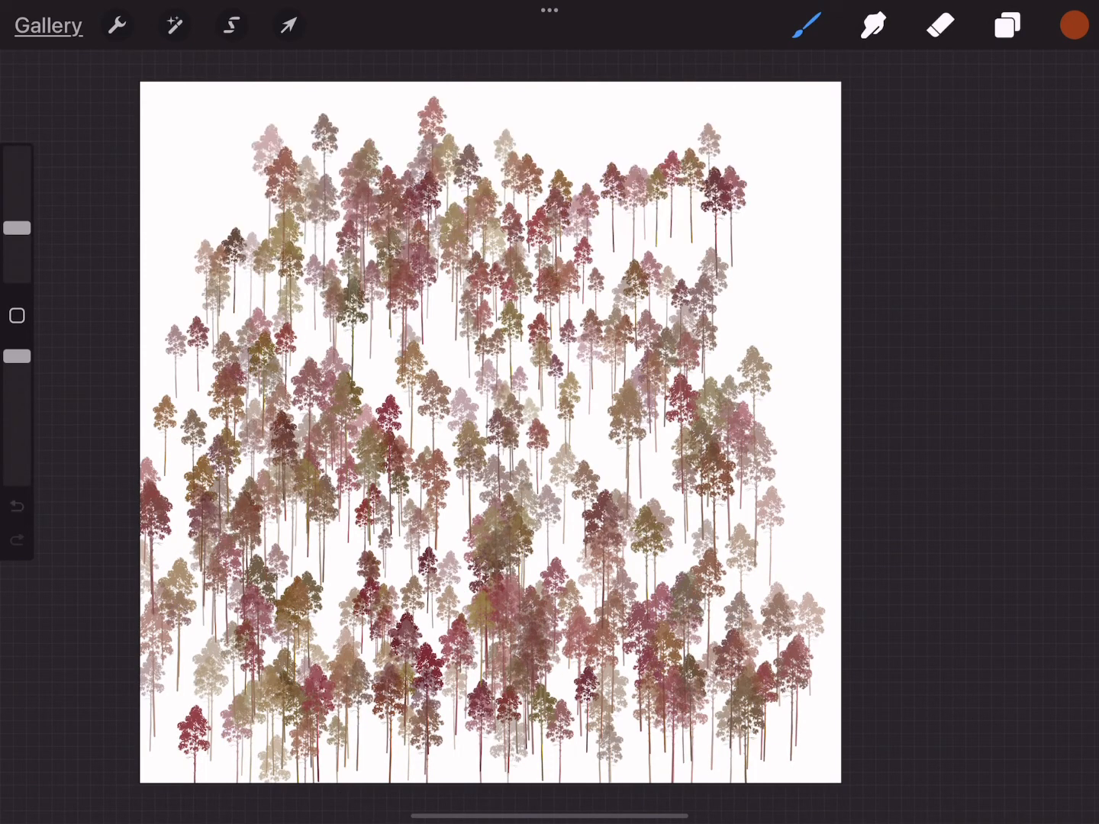
pyautogui.click(812, 26)
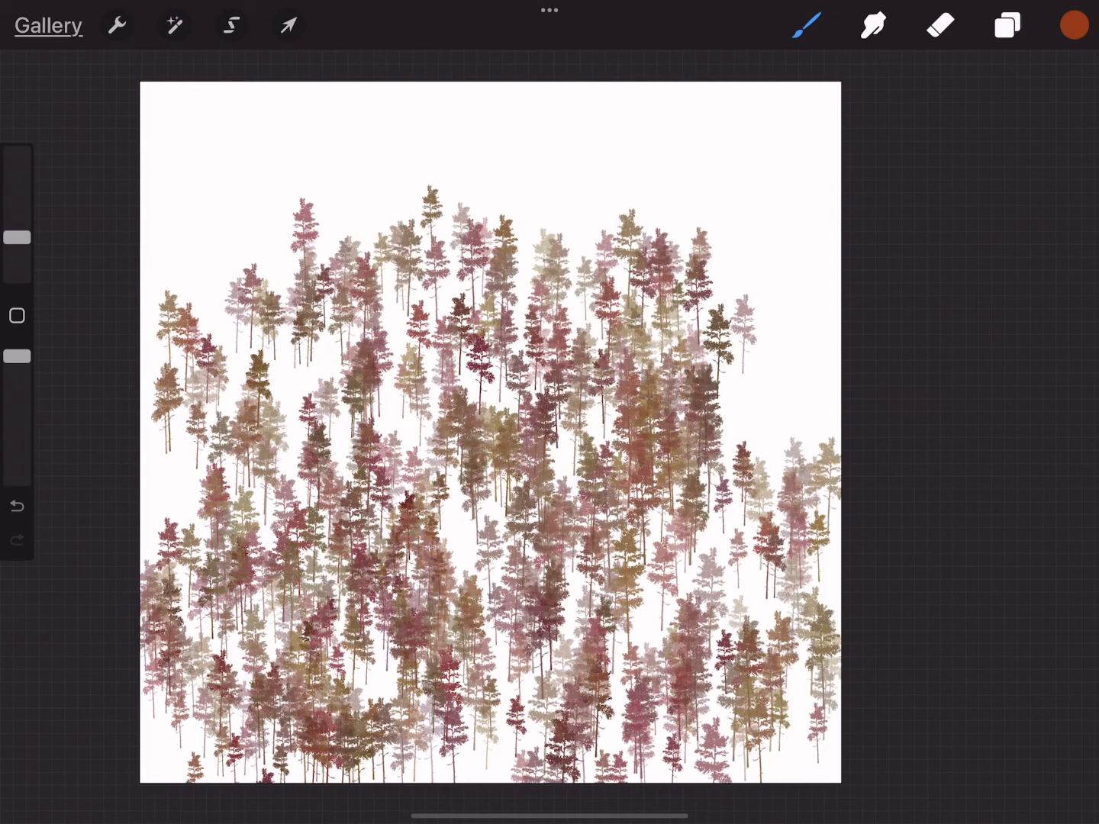
pyautogui.click(807, 22)
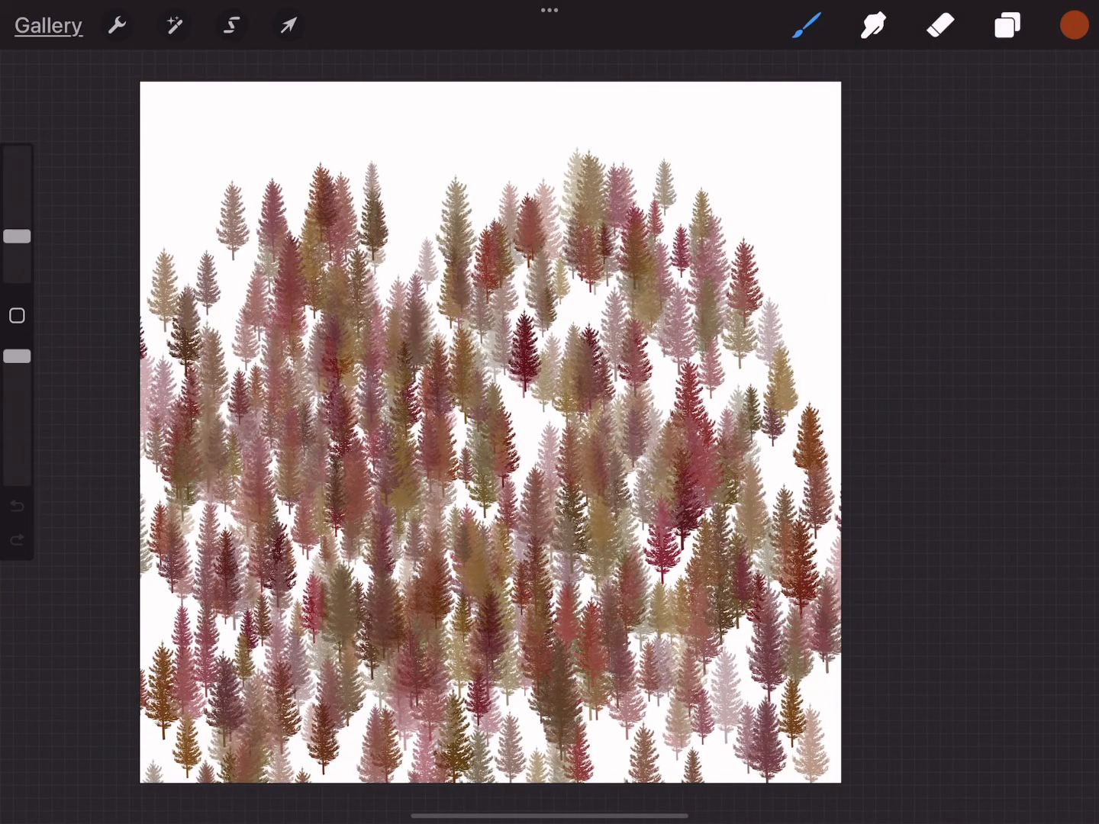
pyautogui.click(808, 24)
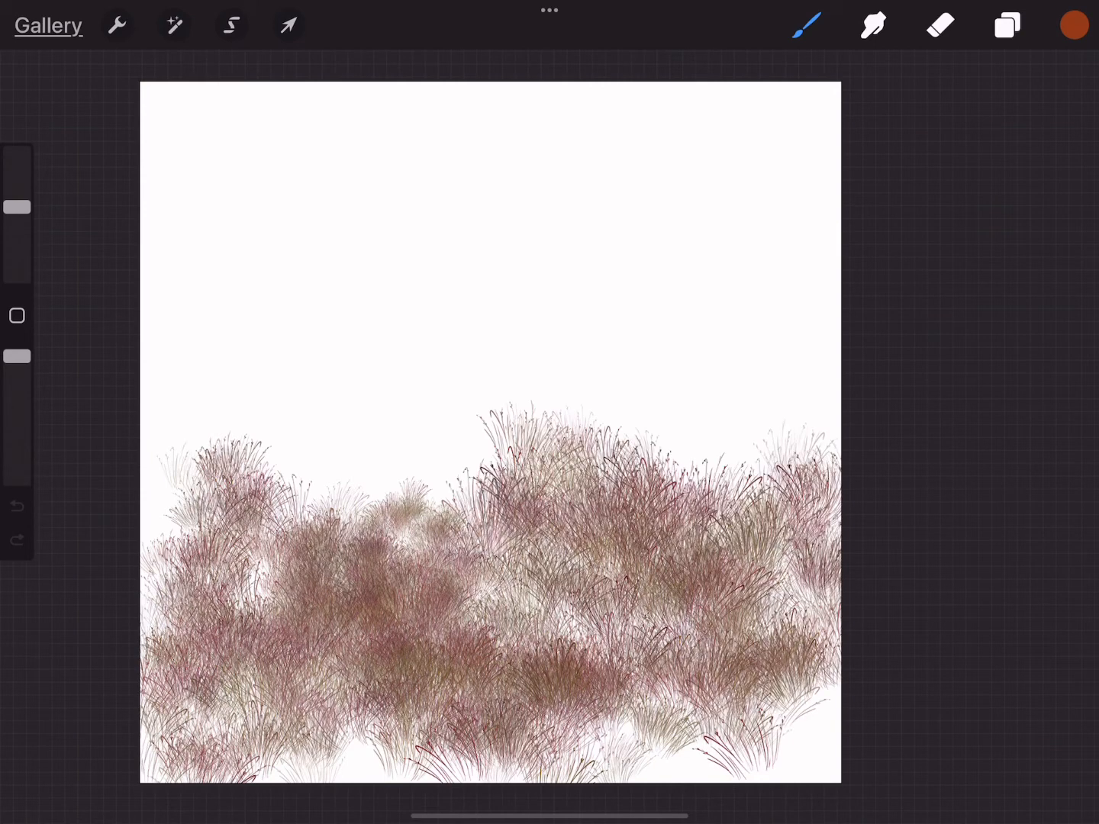
# Step: Test several grass, weed and wheat brushes with undone strokes, then choose Ye Olde Dandelions
pyautogui.moveTo(488, 534); pyautogui.dragTo(489, 381)
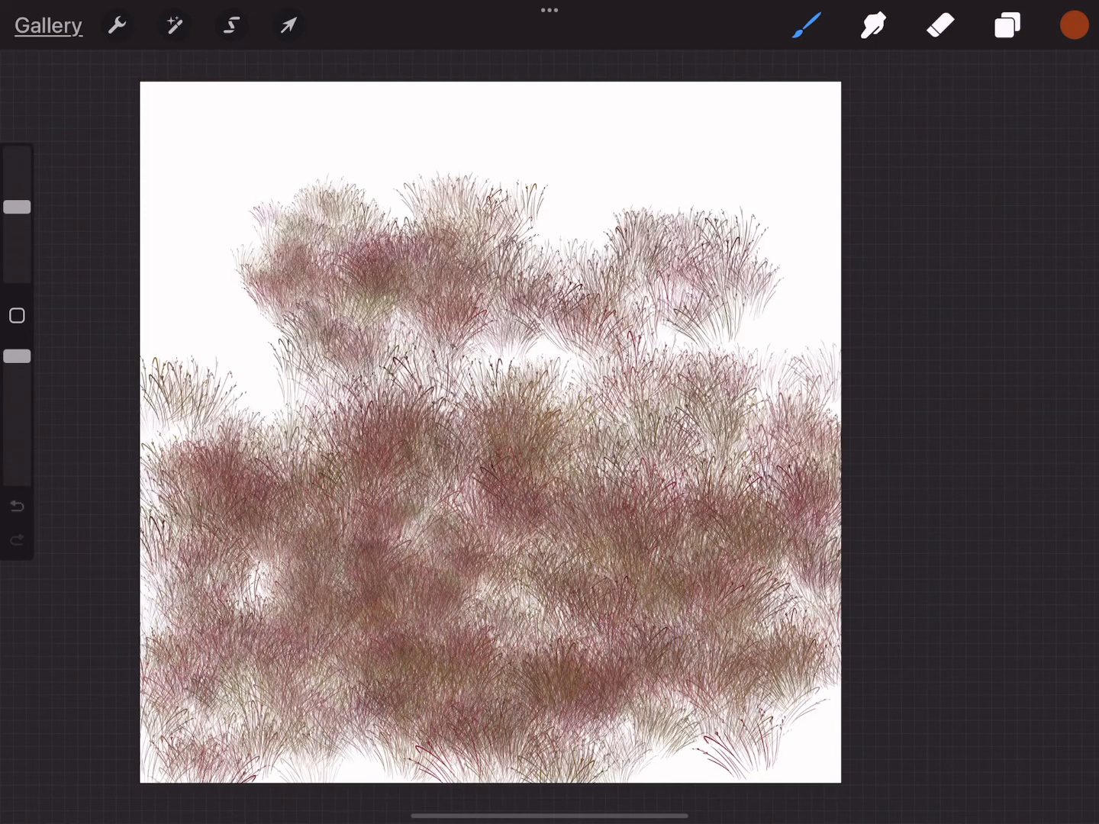
pyautogui.click(15, 504)
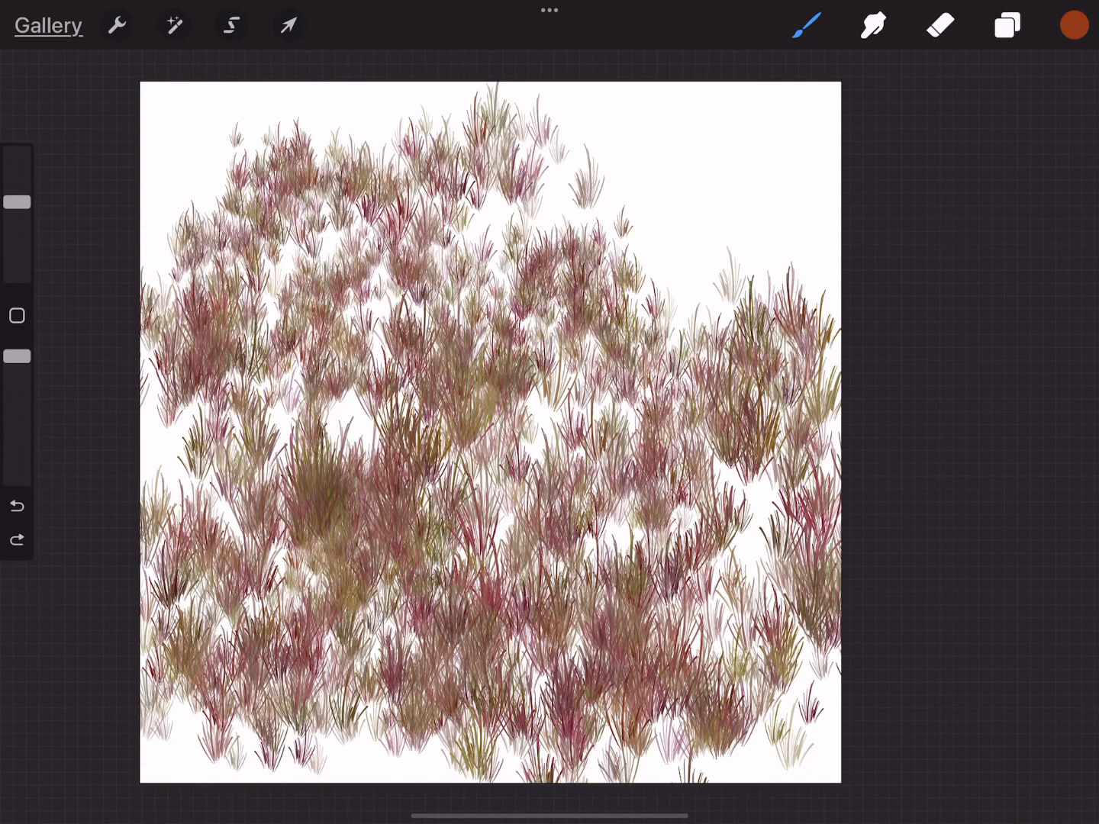
pyautogui.click(806, 25)
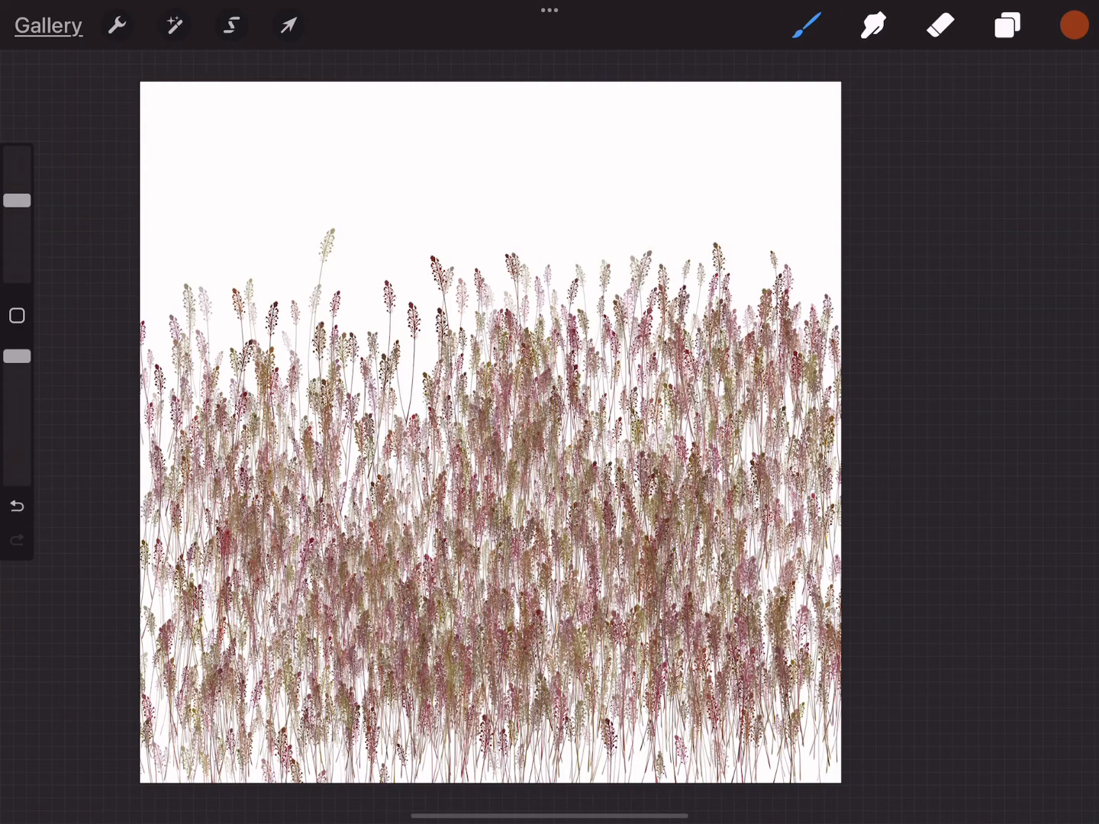
pyautogui.click(807, 24)
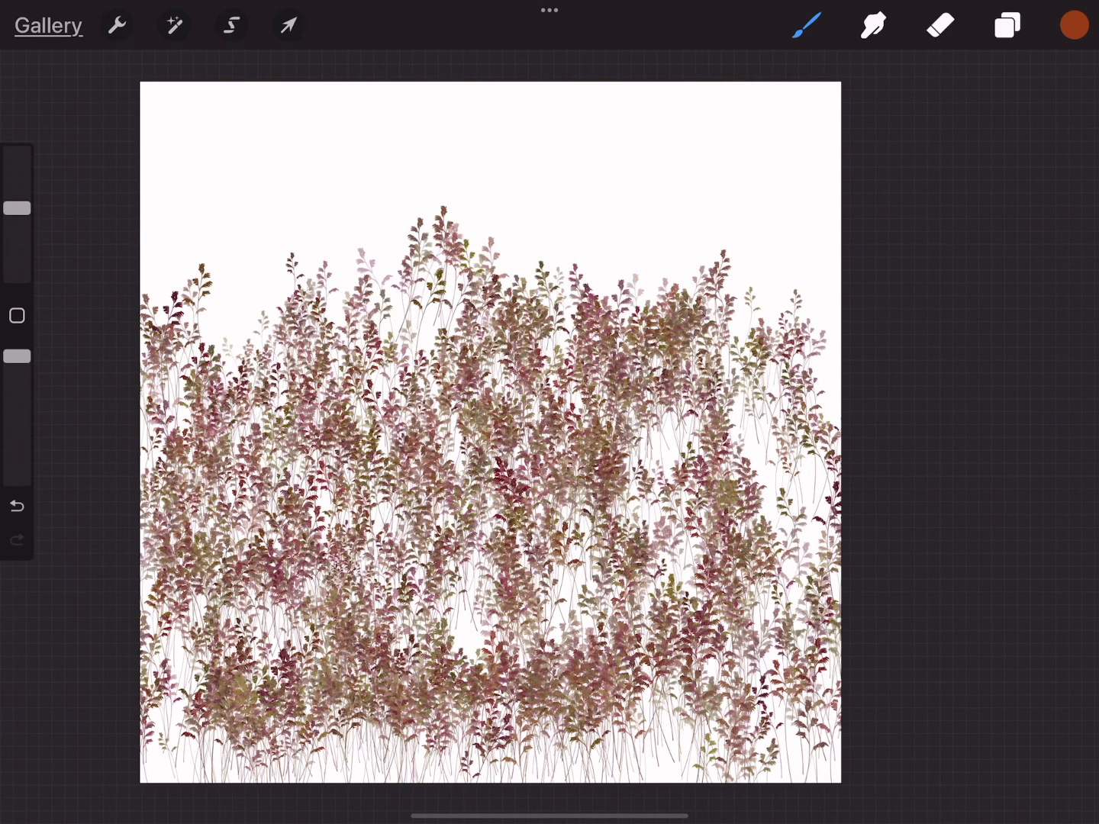
pyautogui.click(805, 25)
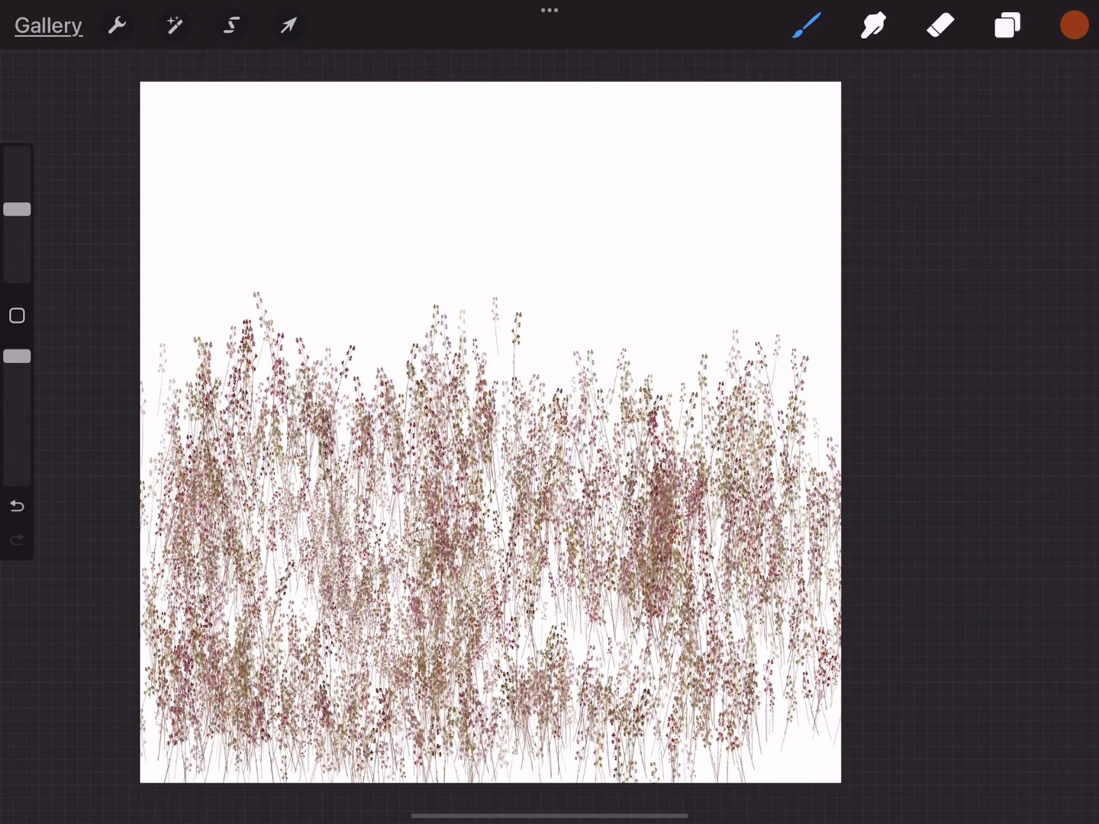
pyautogui.click(806, 24)
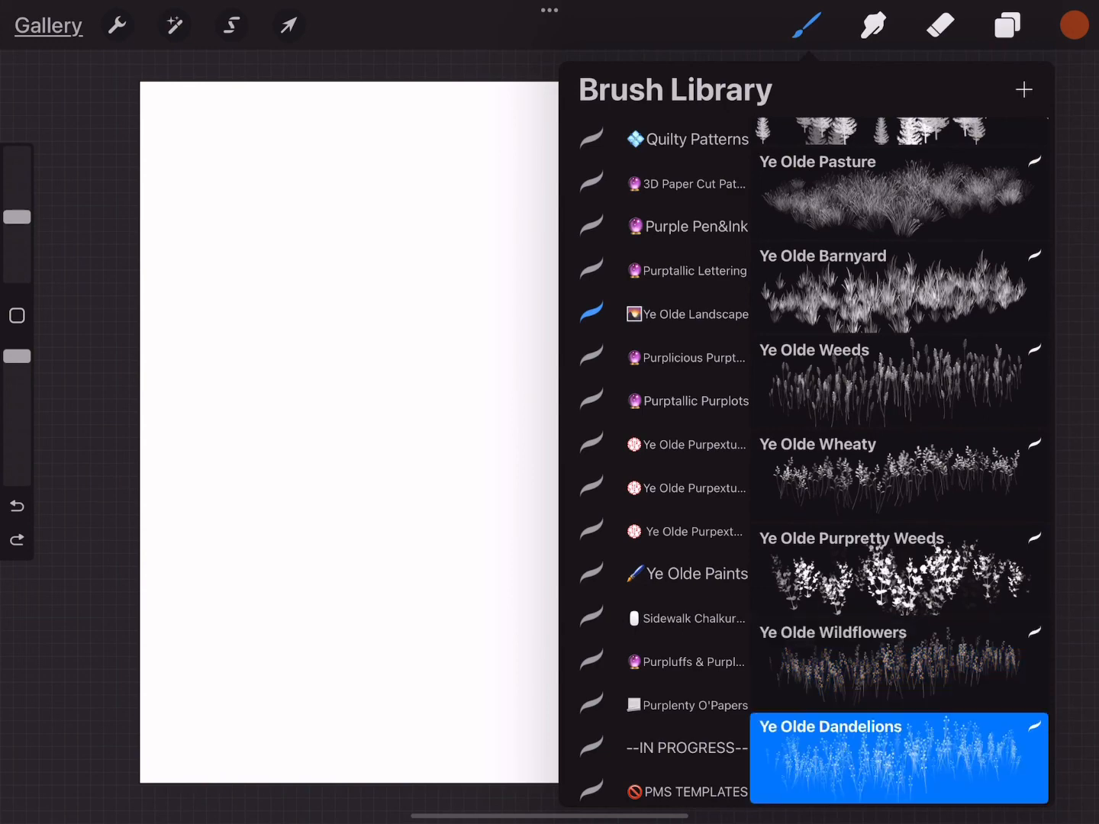